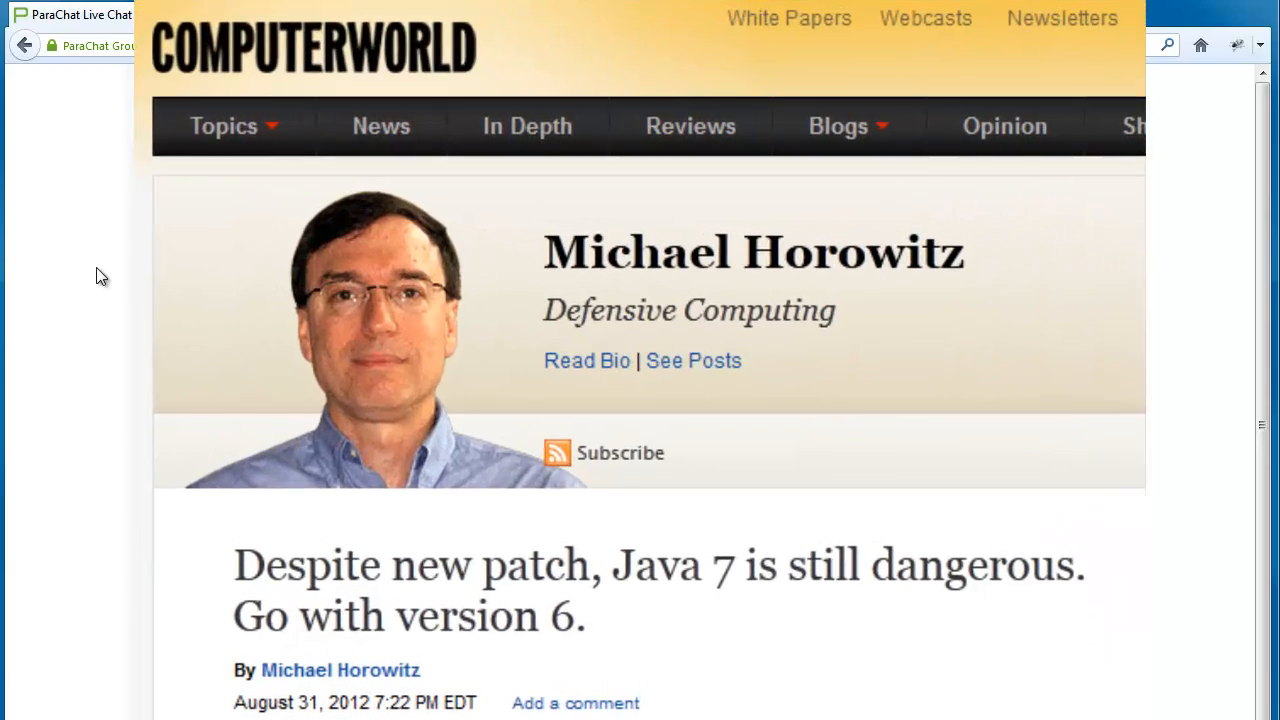
Scroll down through the Computerworld column about choosing Java 6 over Java 7.
scroll("down", 3)
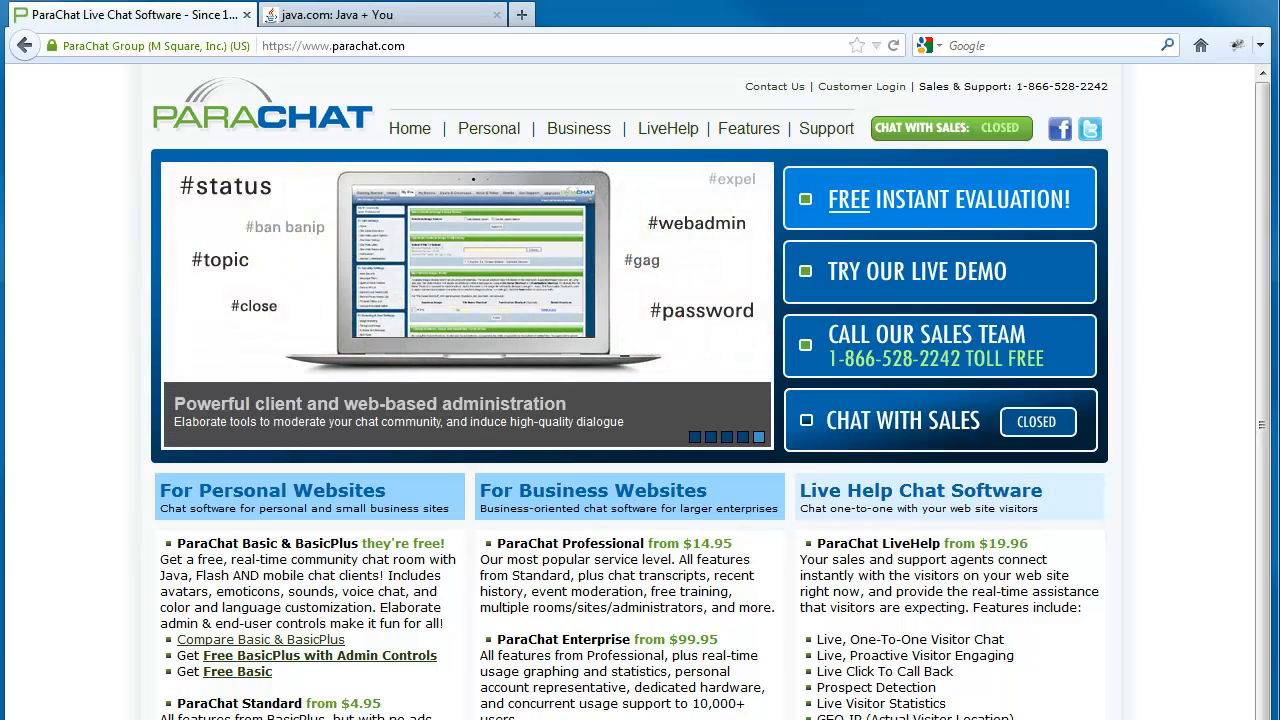
Find Control Panel via Start search and show Programs > Uninstall a program.
left_click(70, 660)
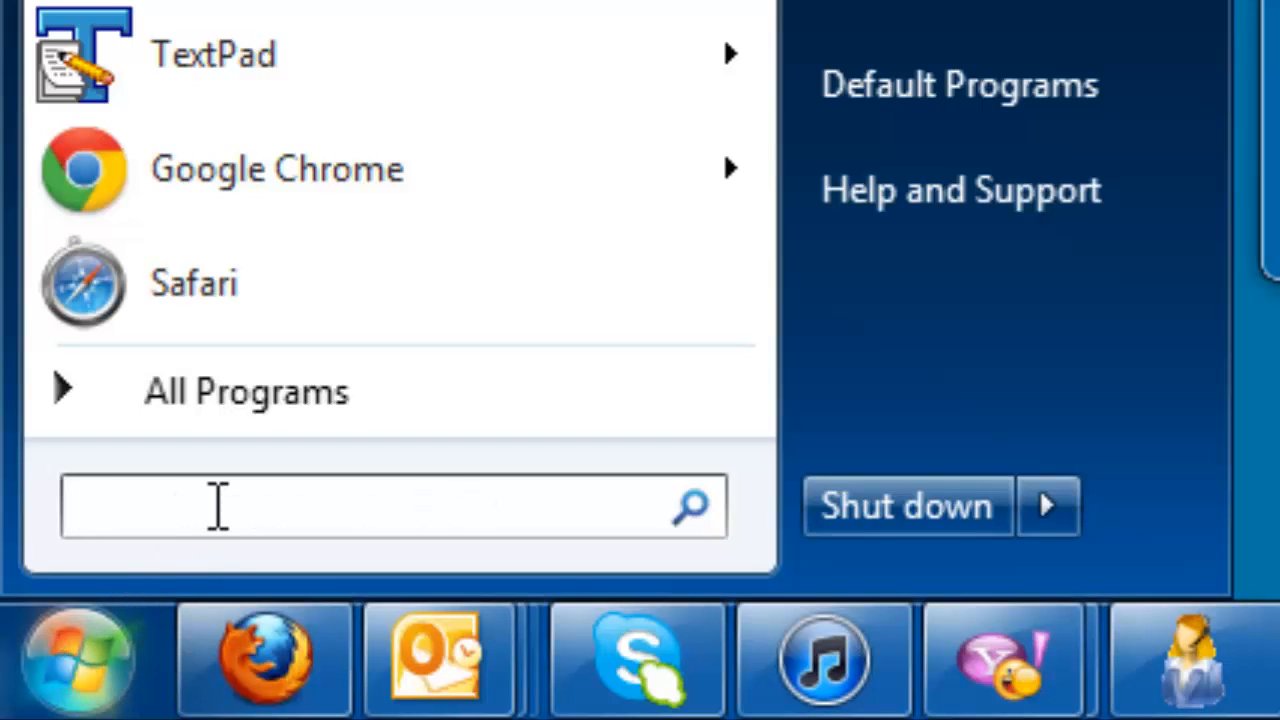
type("con")
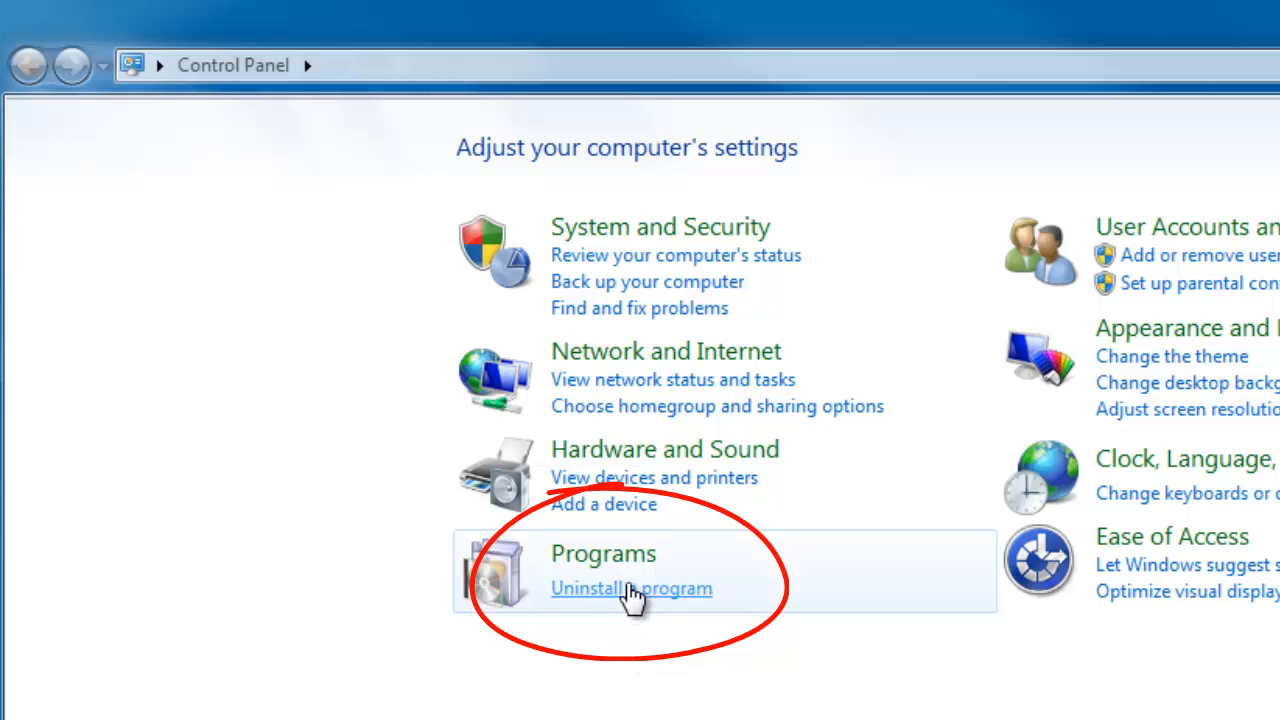
mouse_move(630, 604)
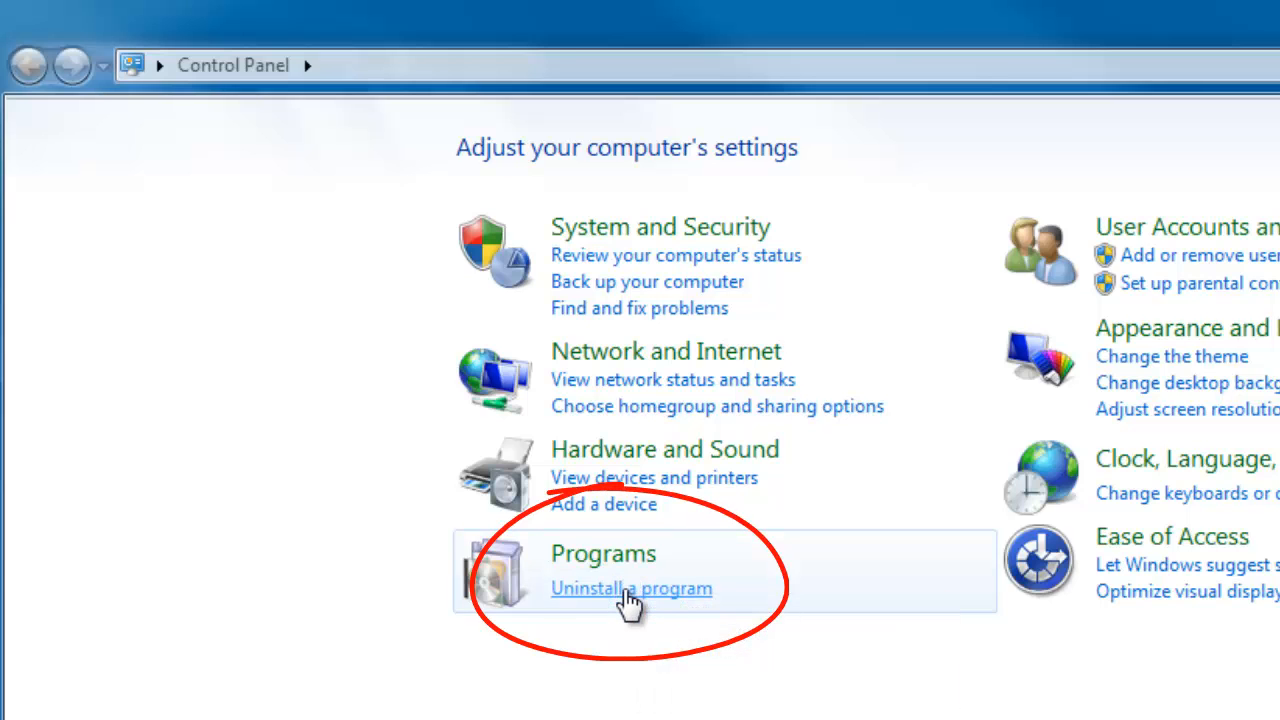
left_click(632, 588)
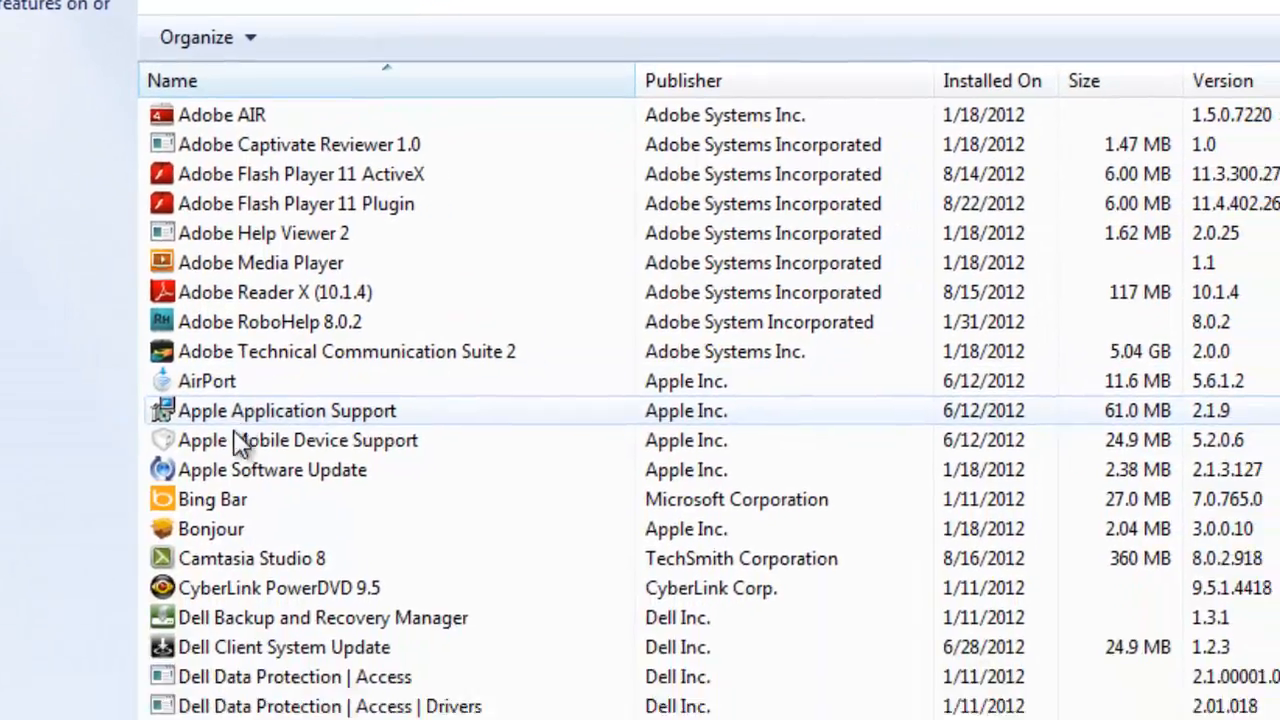
Remove Java 7 Update 7, confirming the uninstall and declining the restart.
scroll("down", 3)
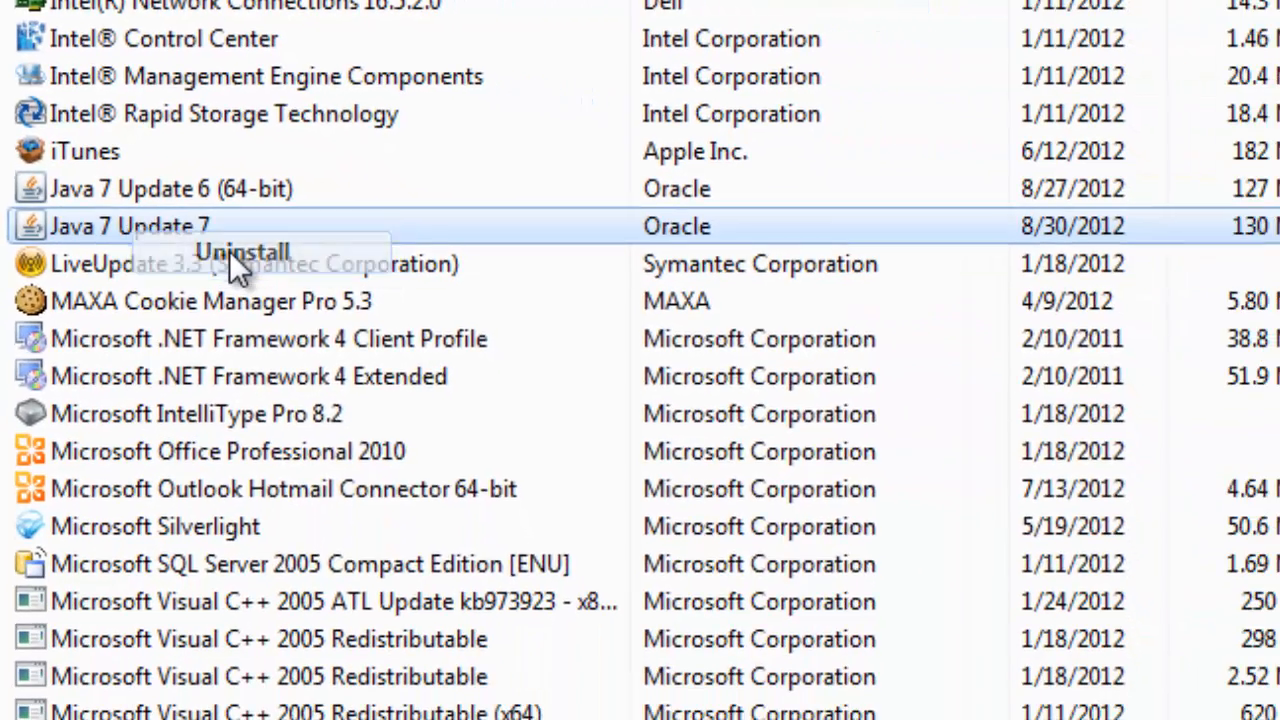
left_click(242, 252)
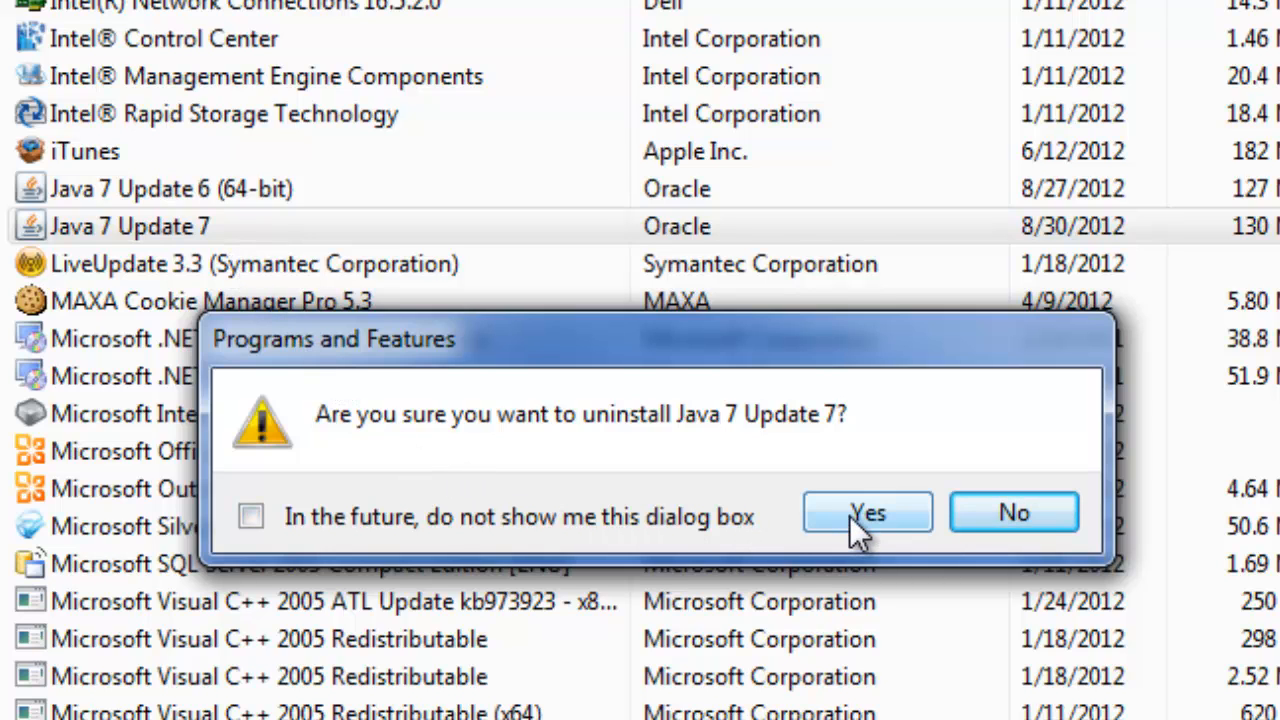
left_click(866, 512)
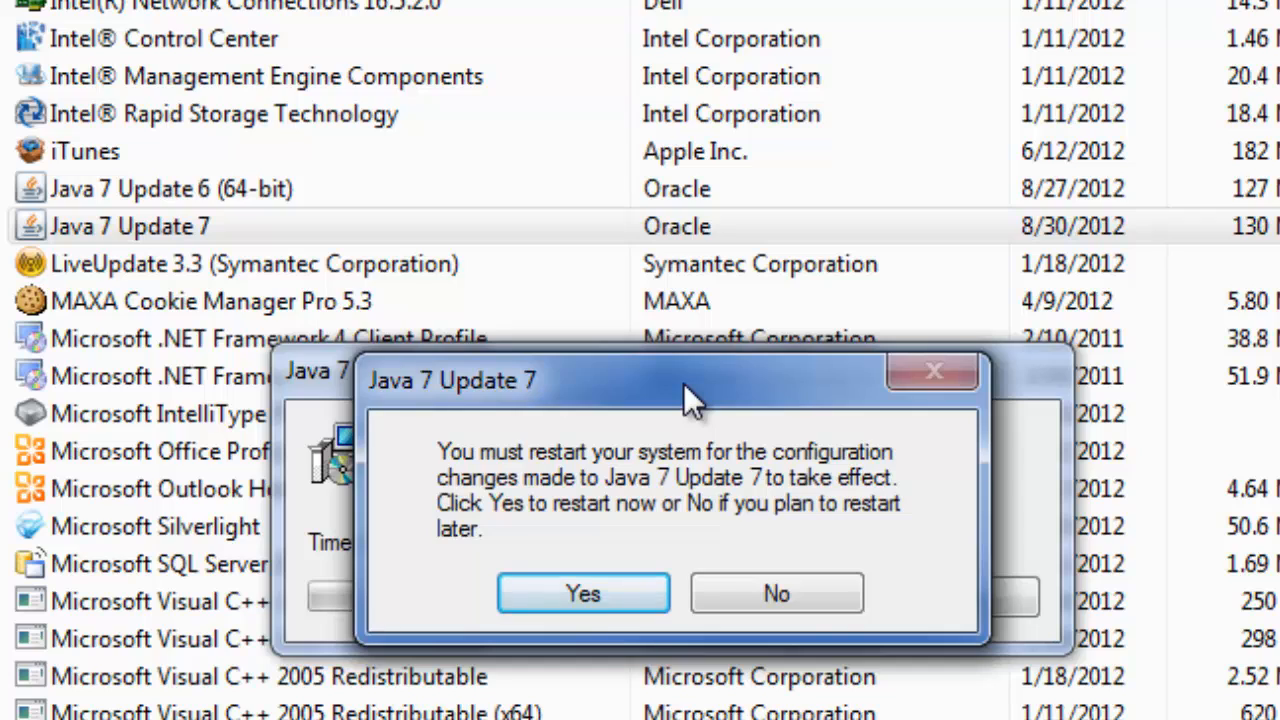
mouse_move(924, 476)
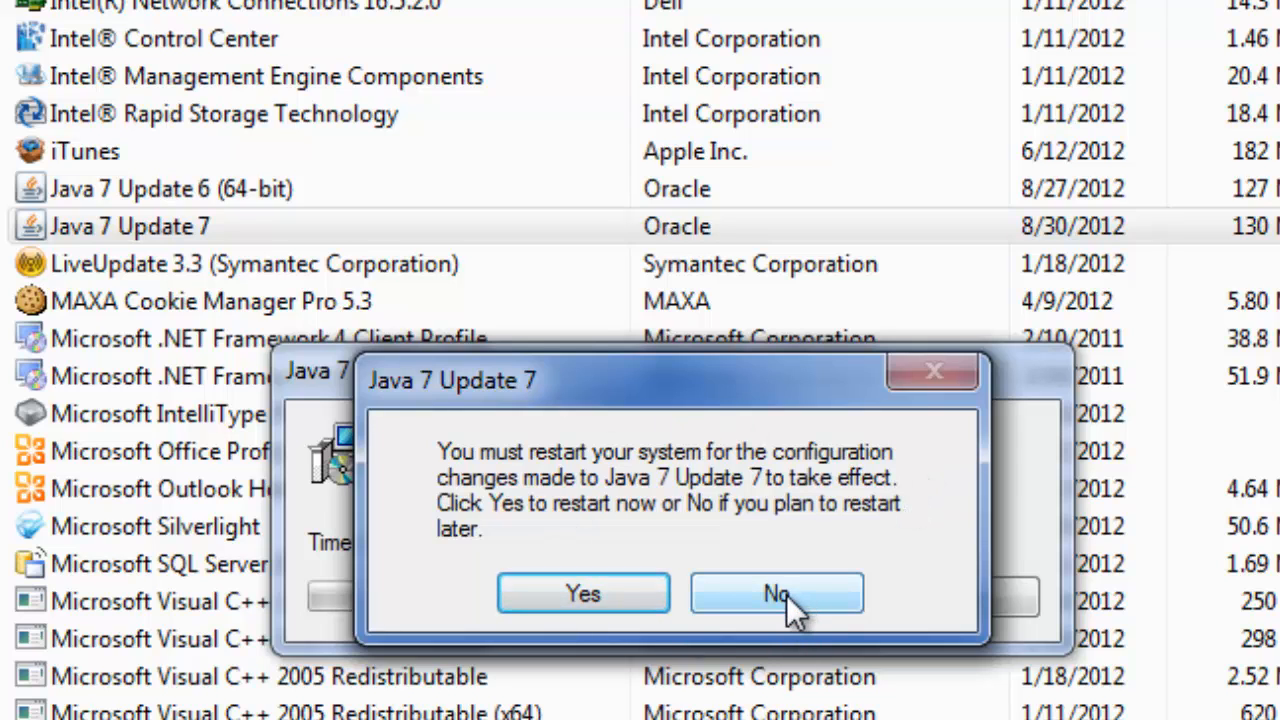
left_click(776, 592)
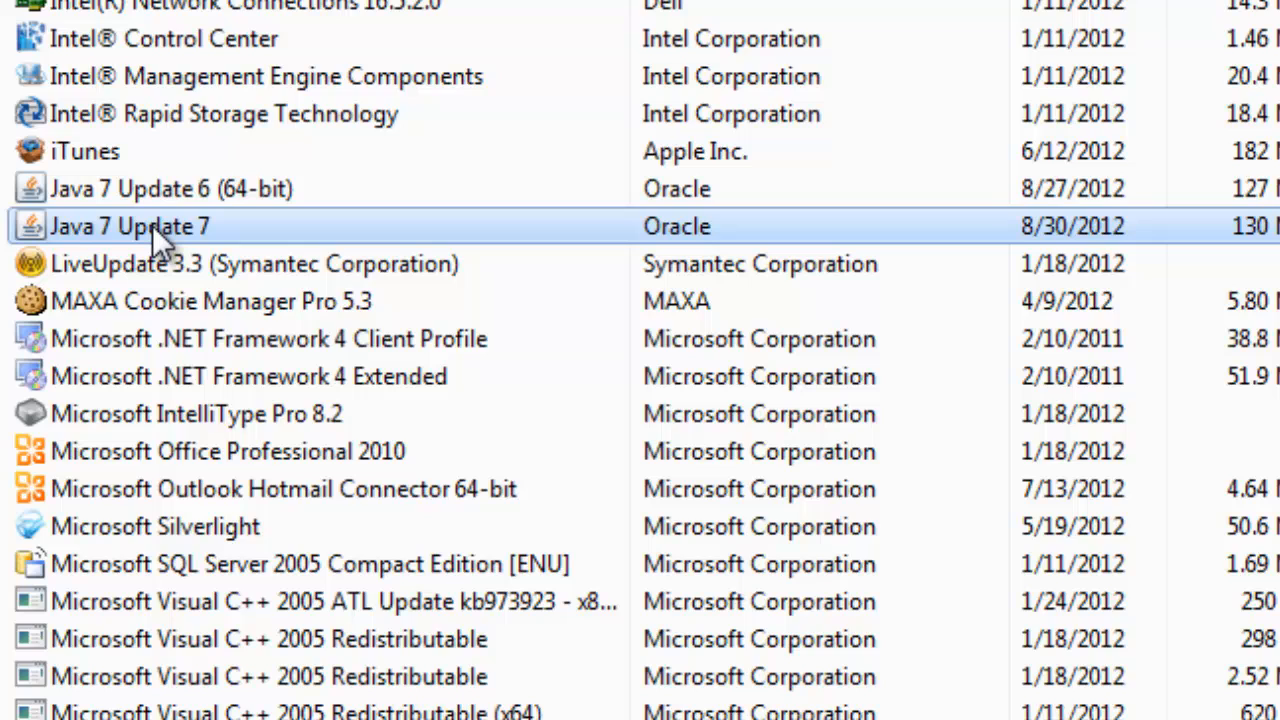
mouse_move(170, 188)
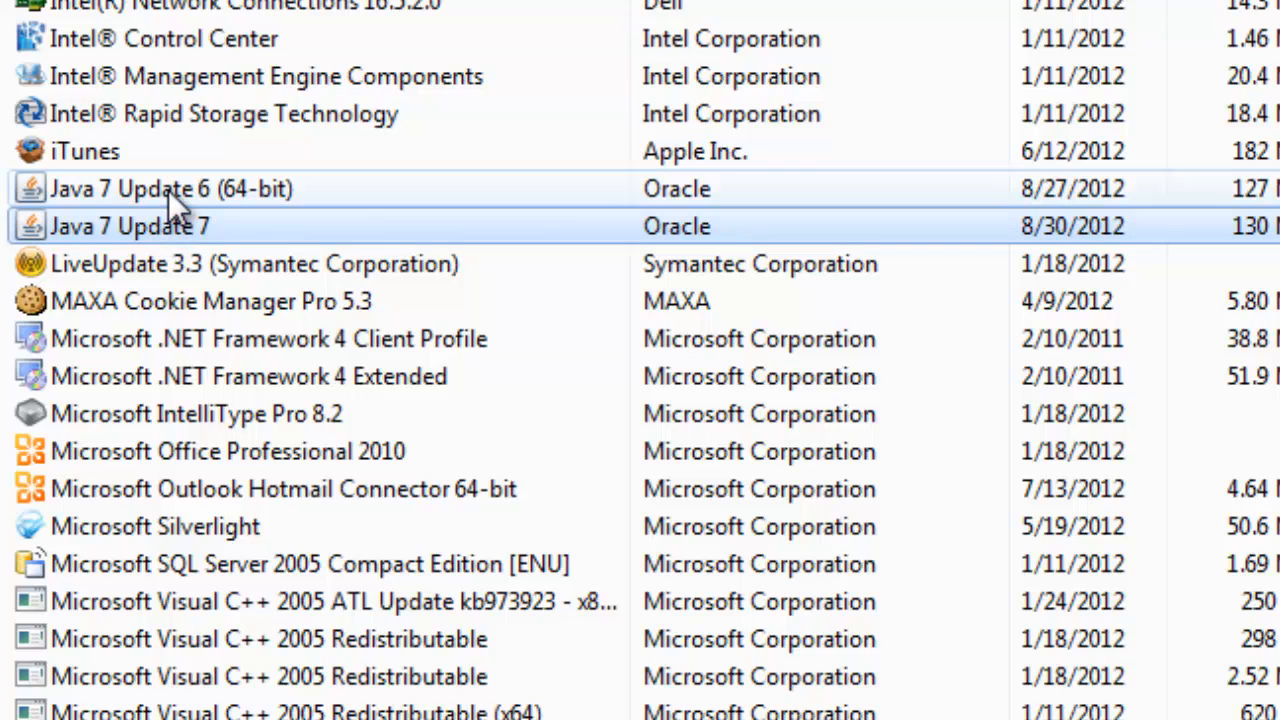
Remove Java 7 Update 6 (64-bit) from the right-click menu, confirming and dismissing the restart prompt.
right_click(170, 188)
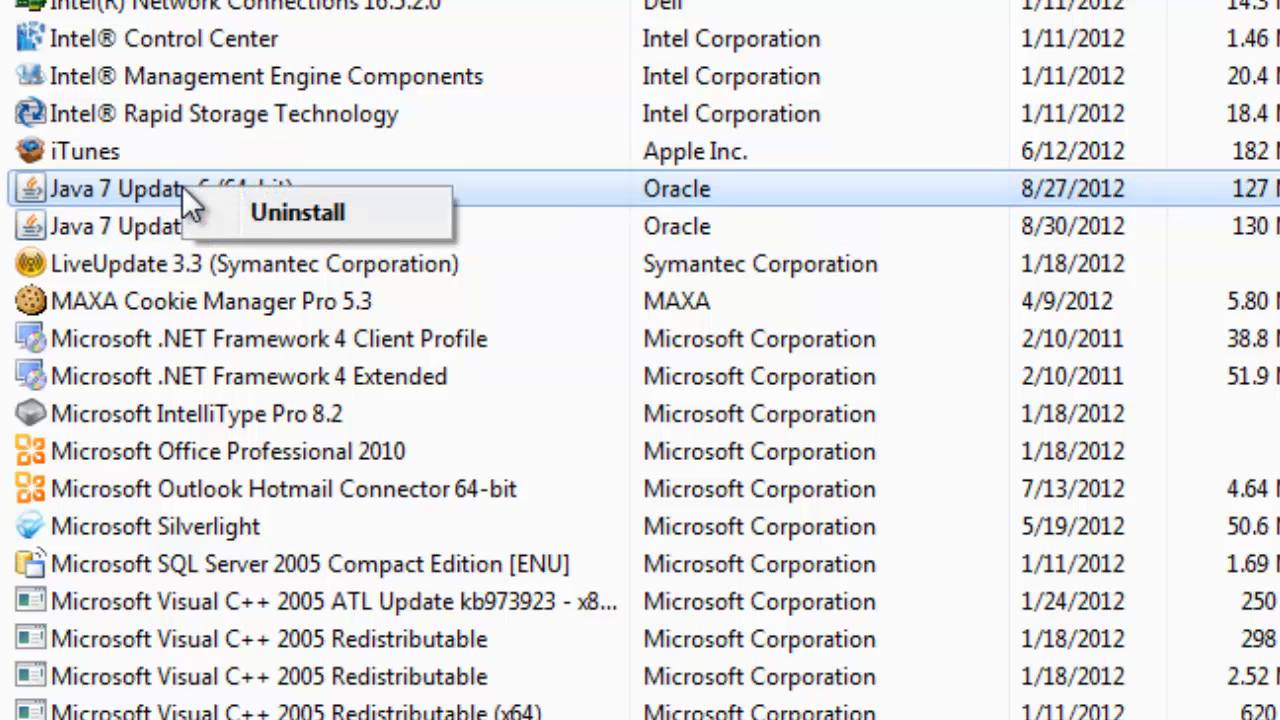
left_click(296, 212)
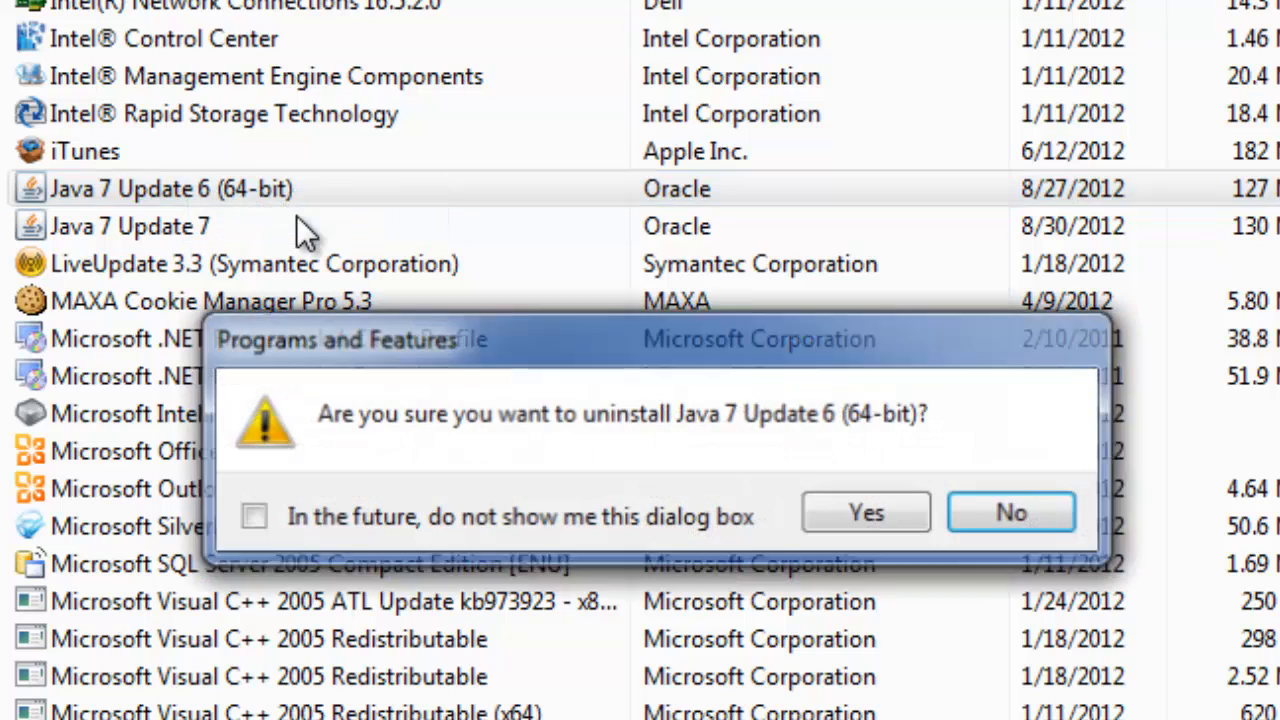
left_click(864, 512)
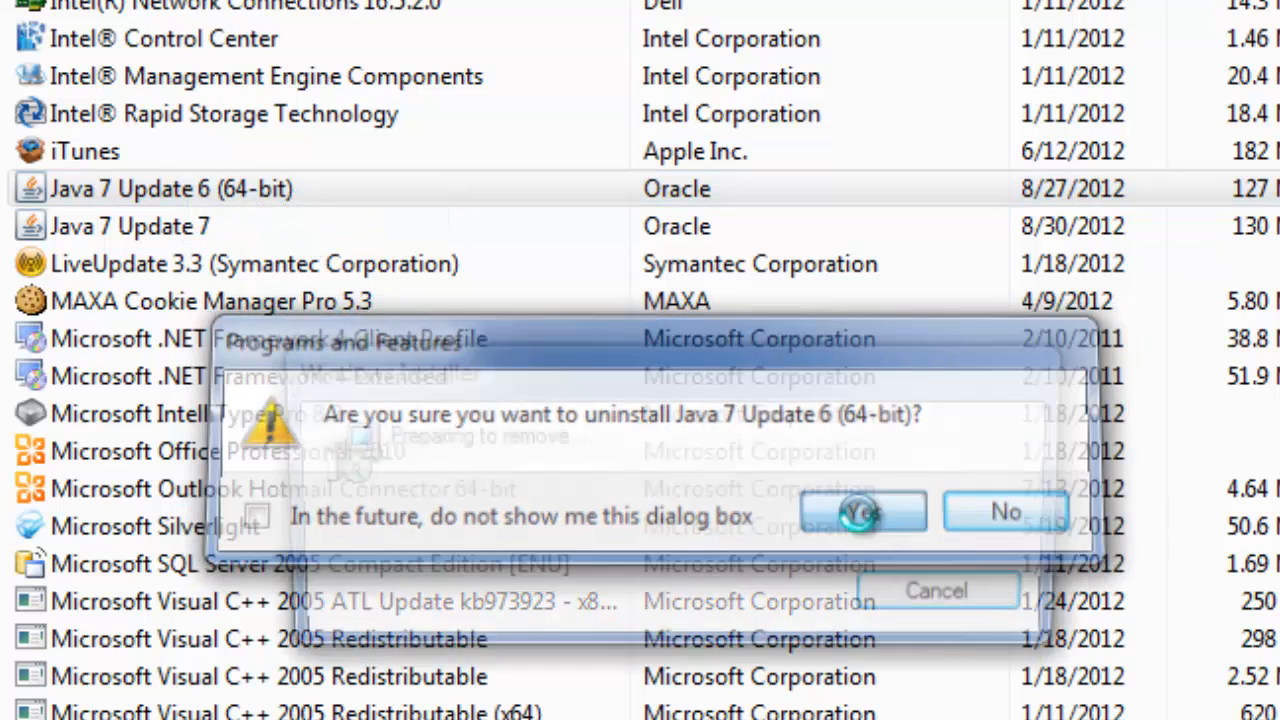
left_click(860, 512)
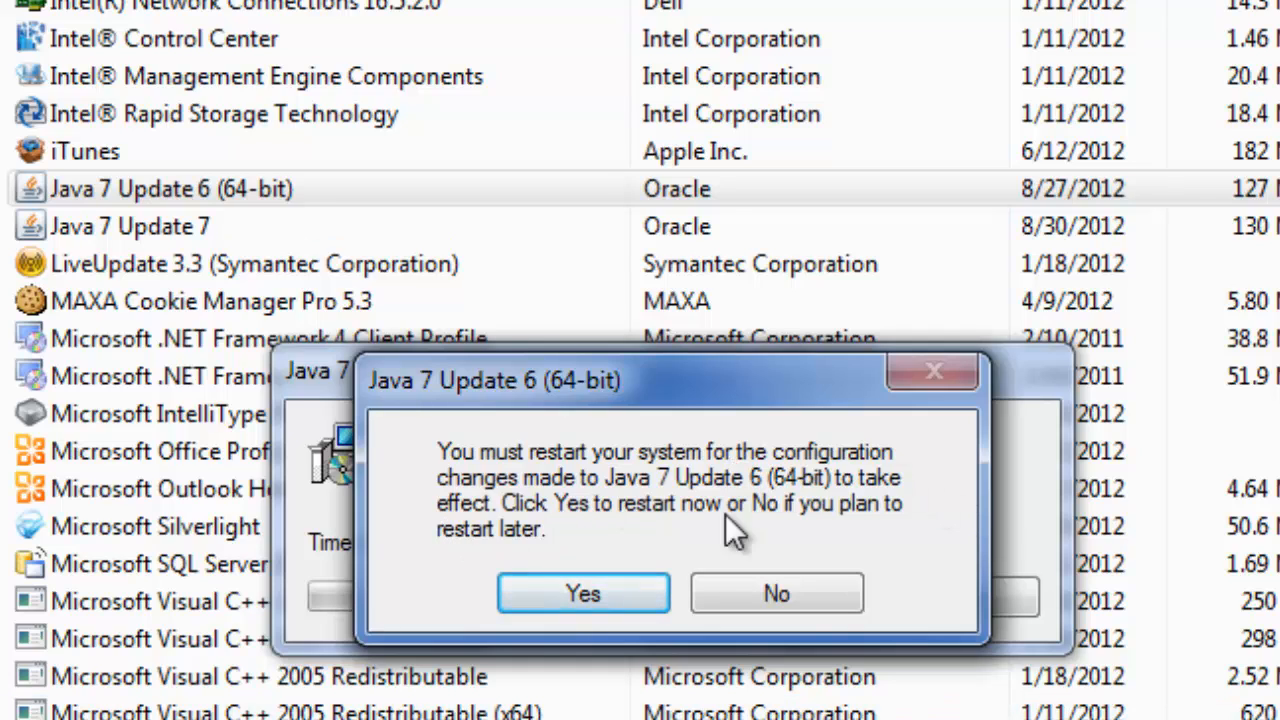
mouse_move(556, 530)
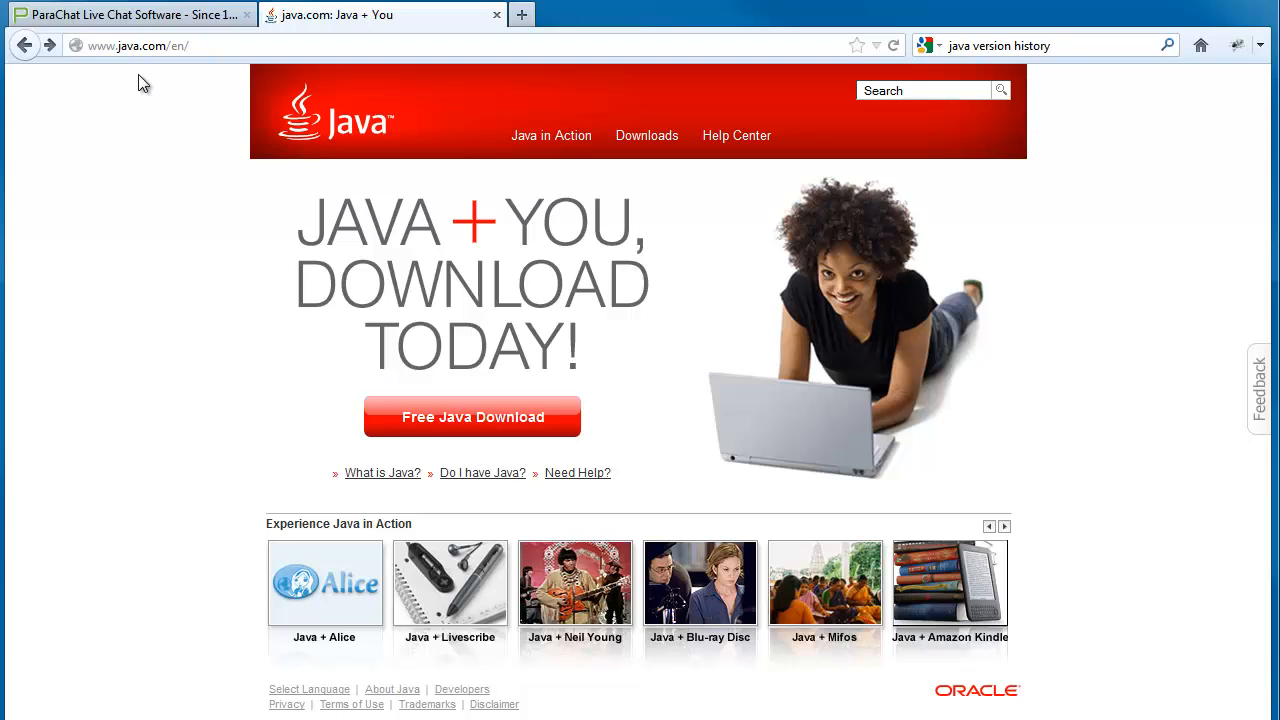
Go to java.com's download page and show downloads for all operating systems.
left_click(248, 14)
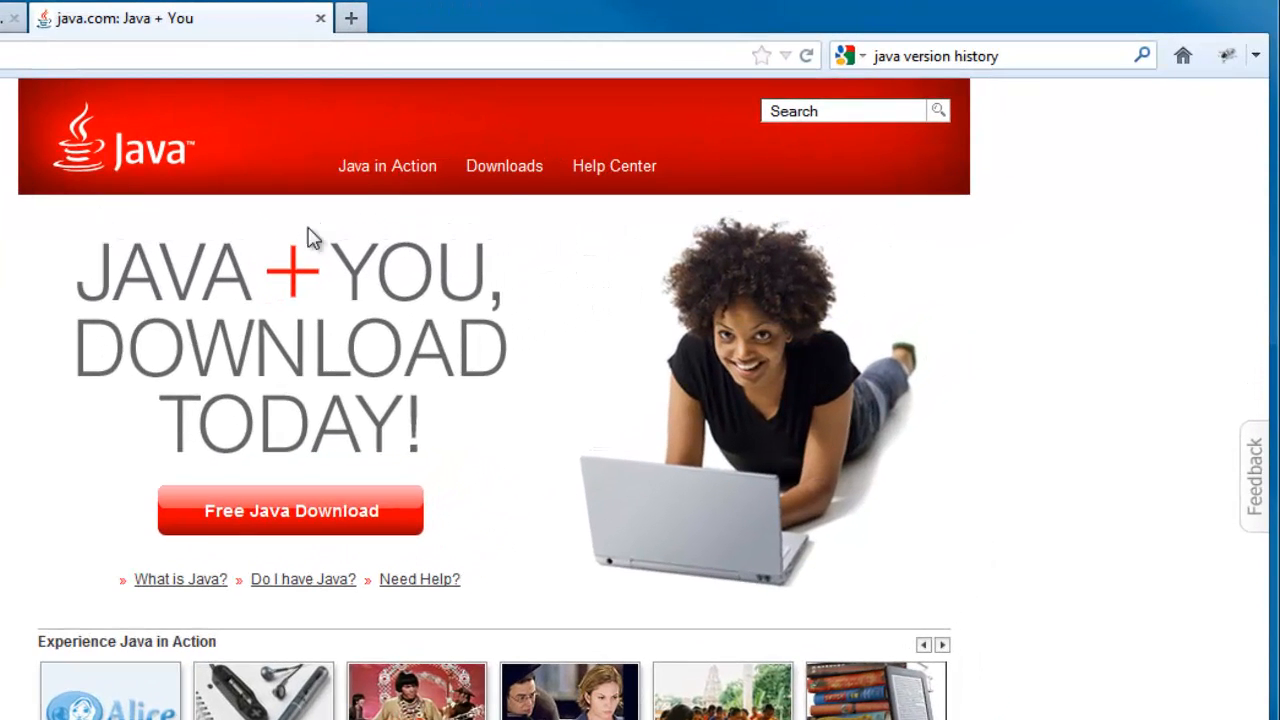
left_click(504, 166)
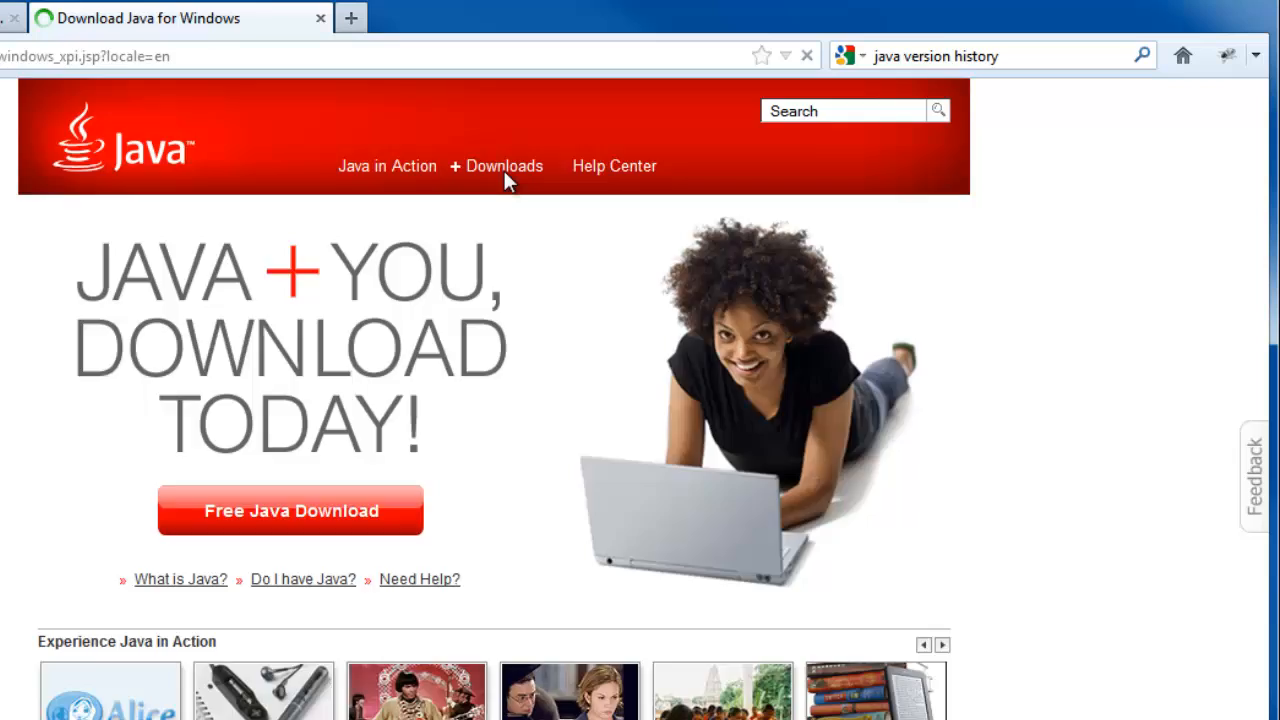
left_click(504, 166)
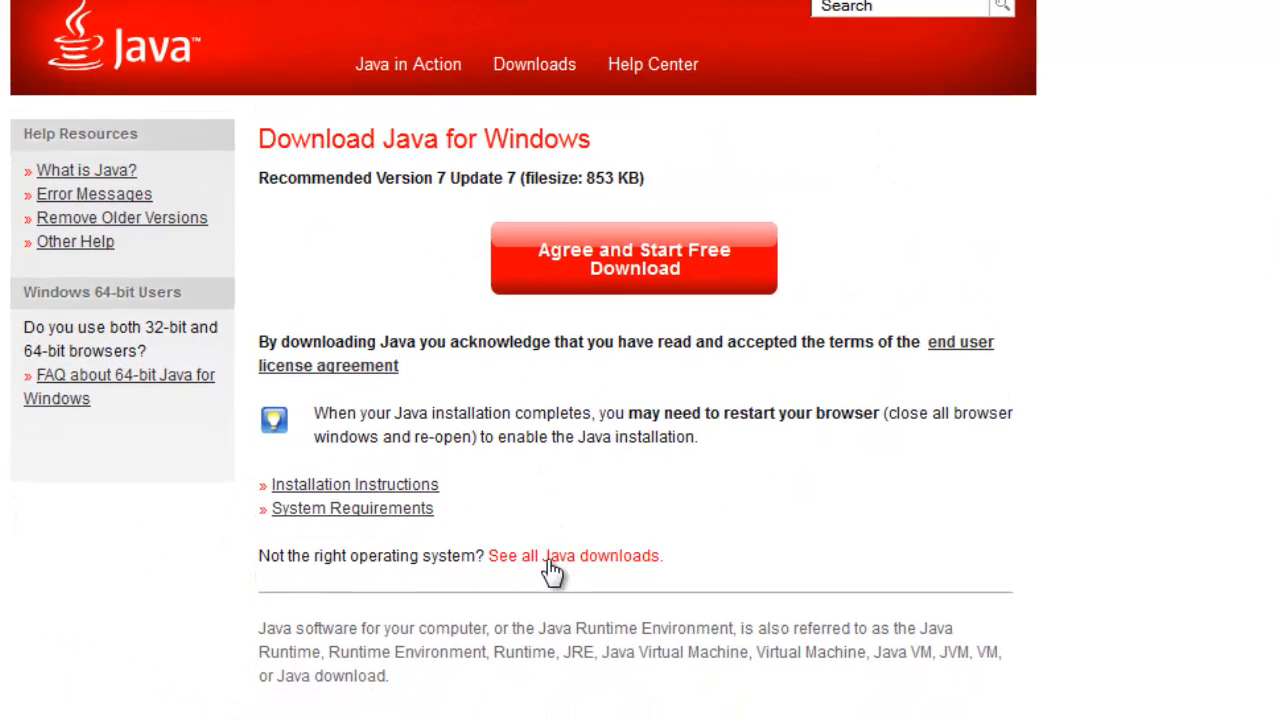
left_click(574, 556)
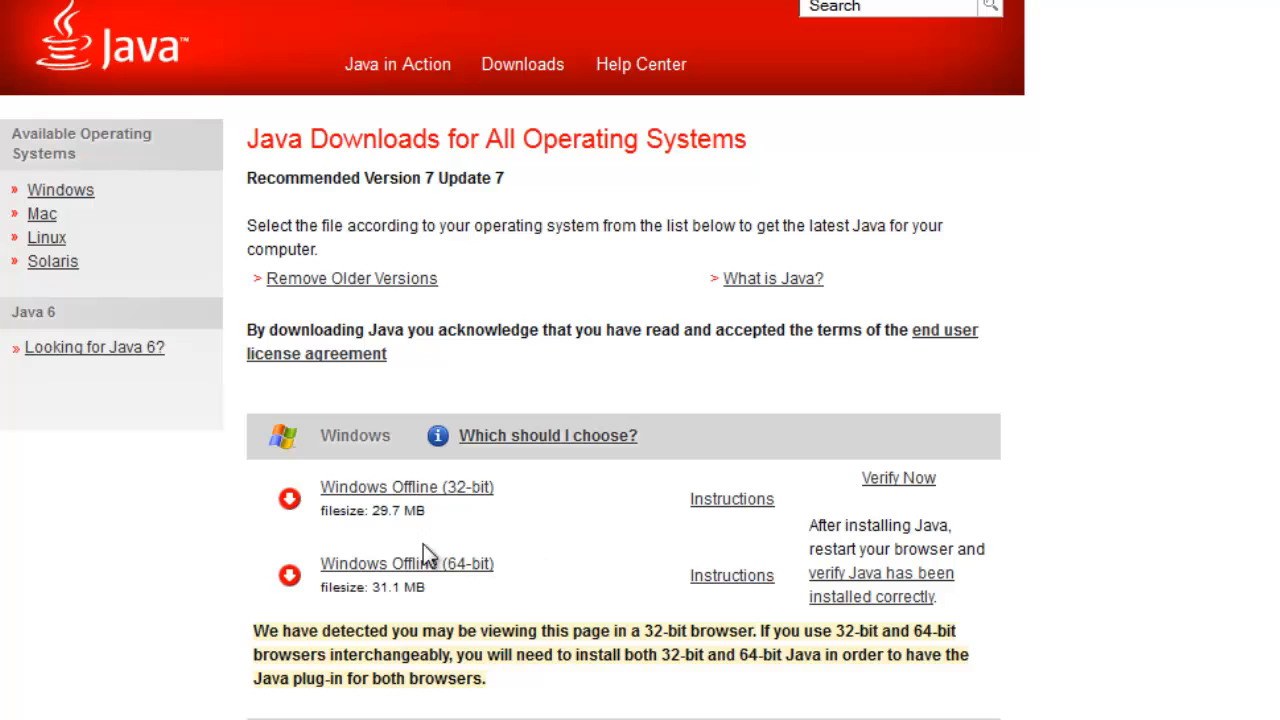
mouse_move(94, 348)
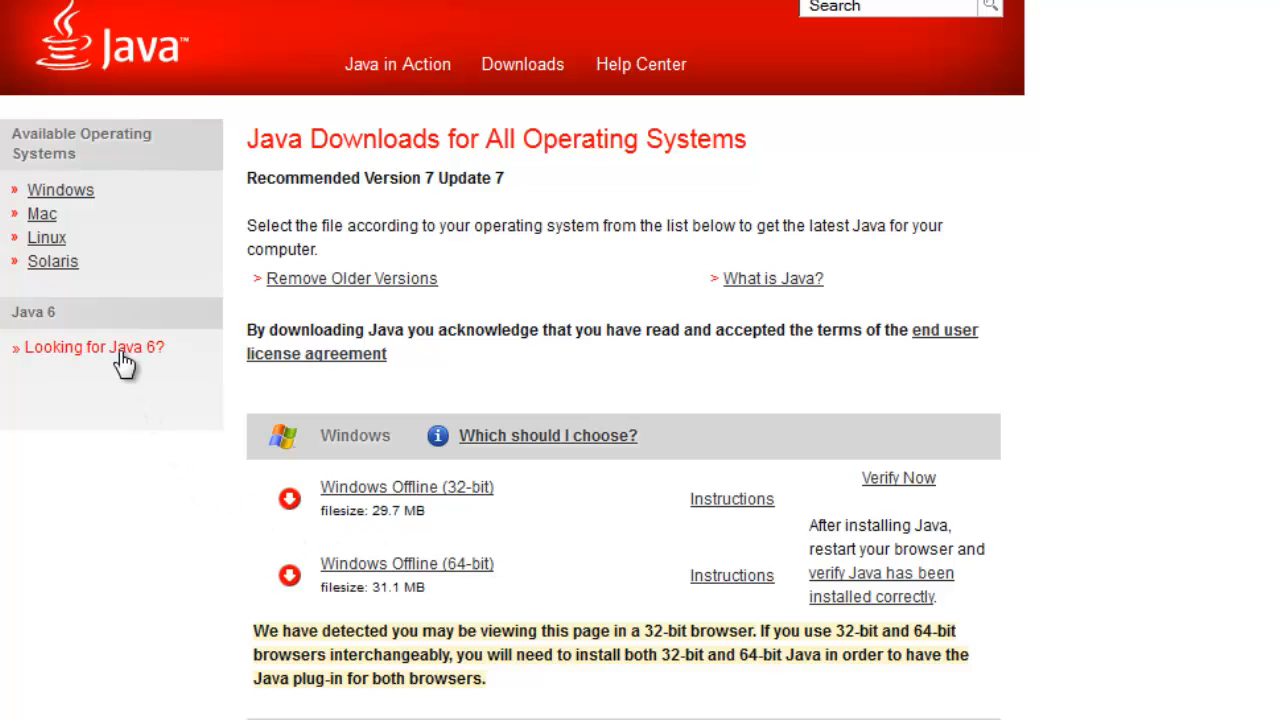
Follow 'Looking for Java 6?' to the Java 6 Update 35 download page.
left_click(92, 348)
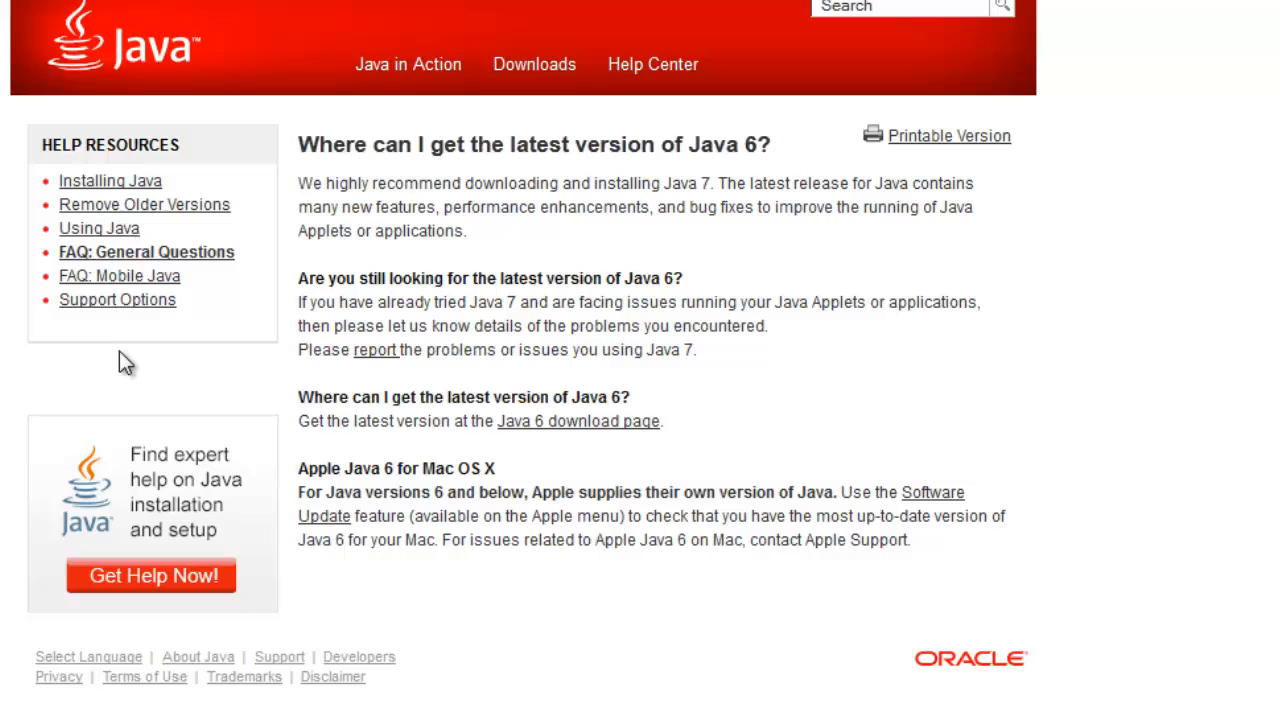
mouse_move(578, 420)
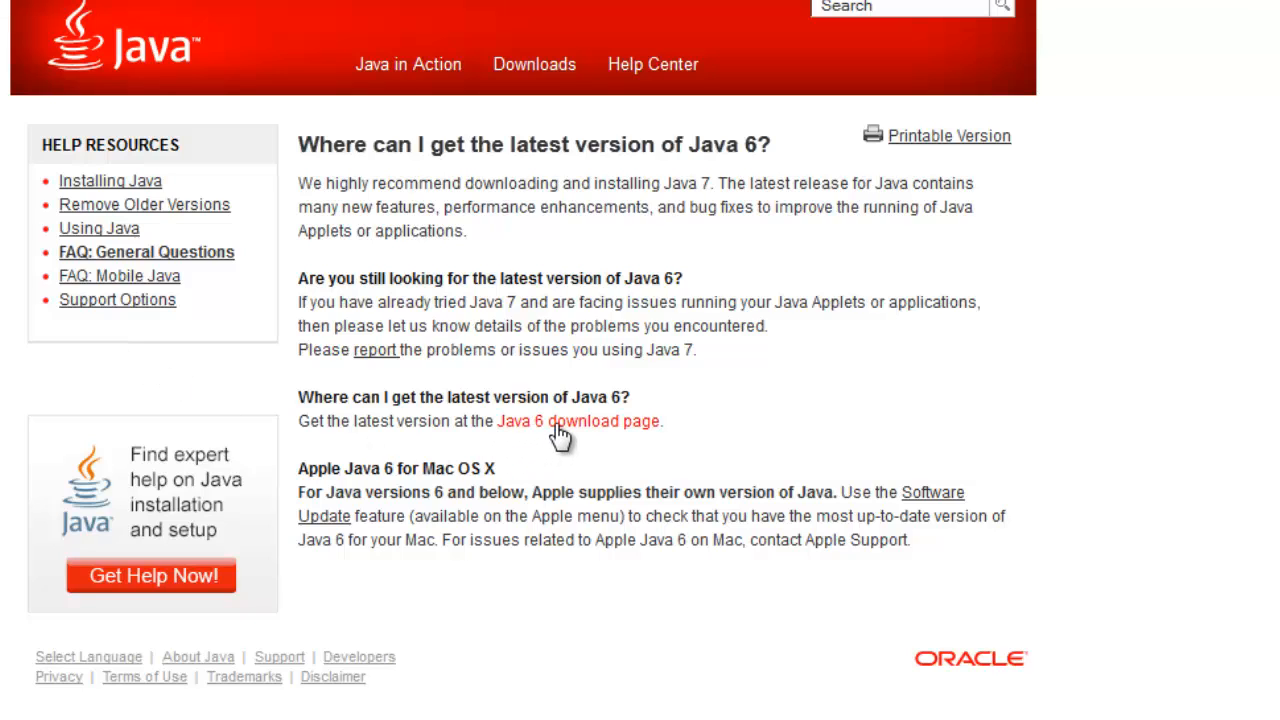
left_click(578, 420)
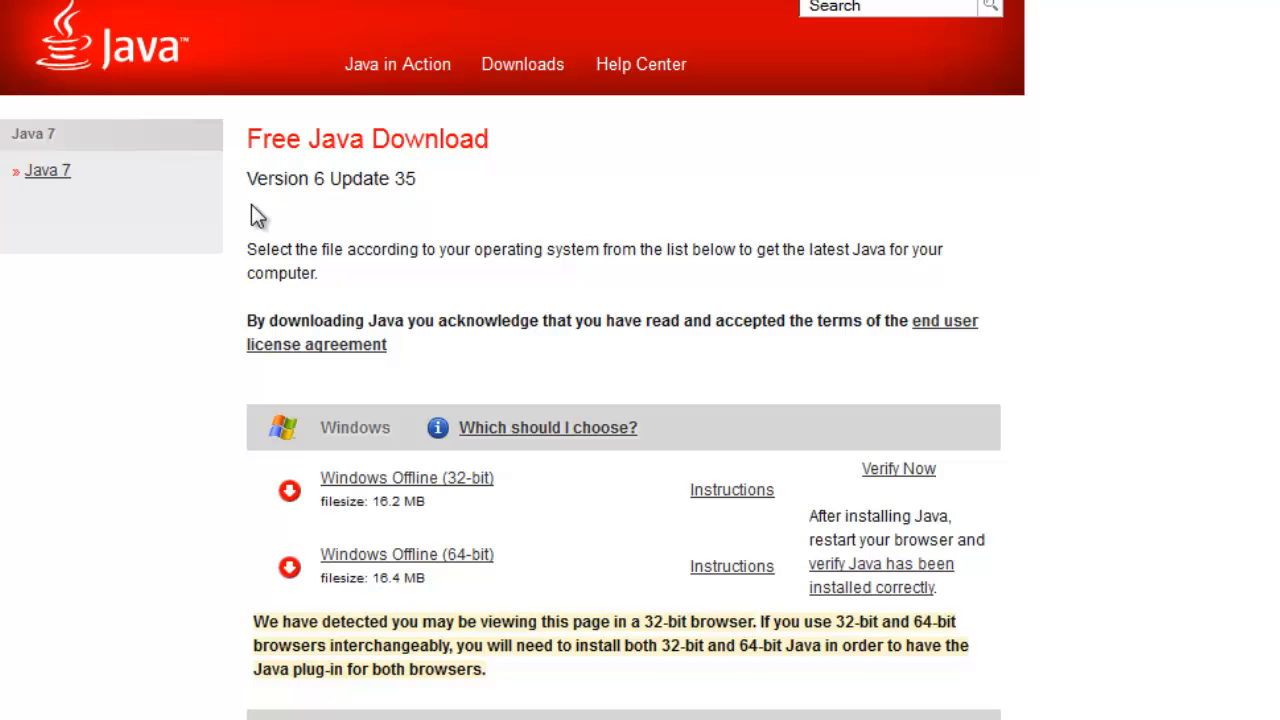
mouse_move(416, 216)
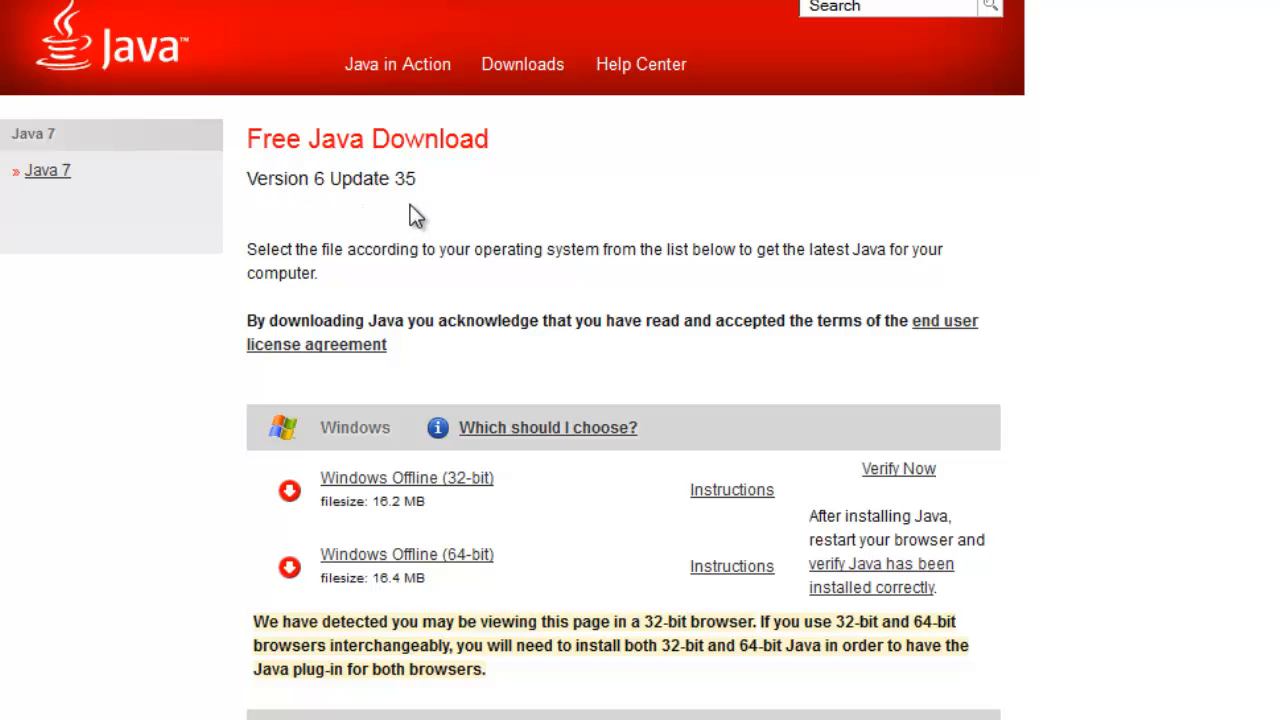
mouse_move(406, 476)
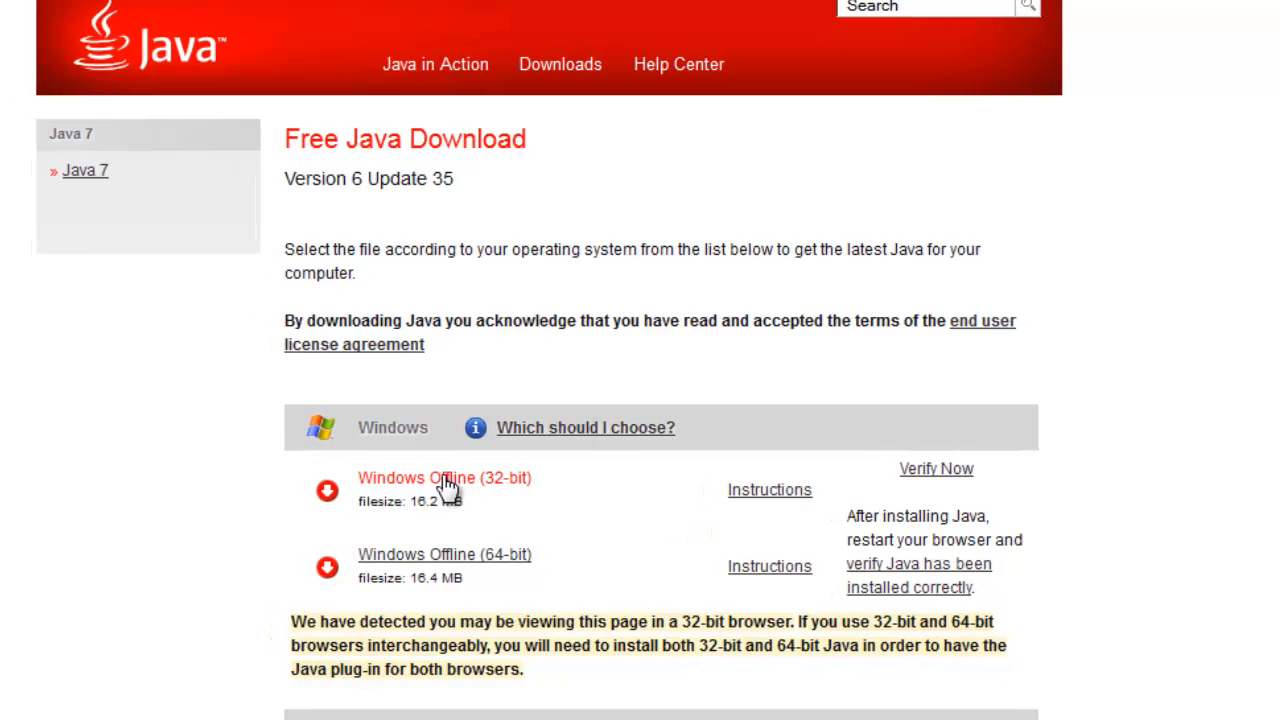
Save the Windows Offline (32-bit) installer jre-6u35-windows-i586.exe.
left_click(444, 478)
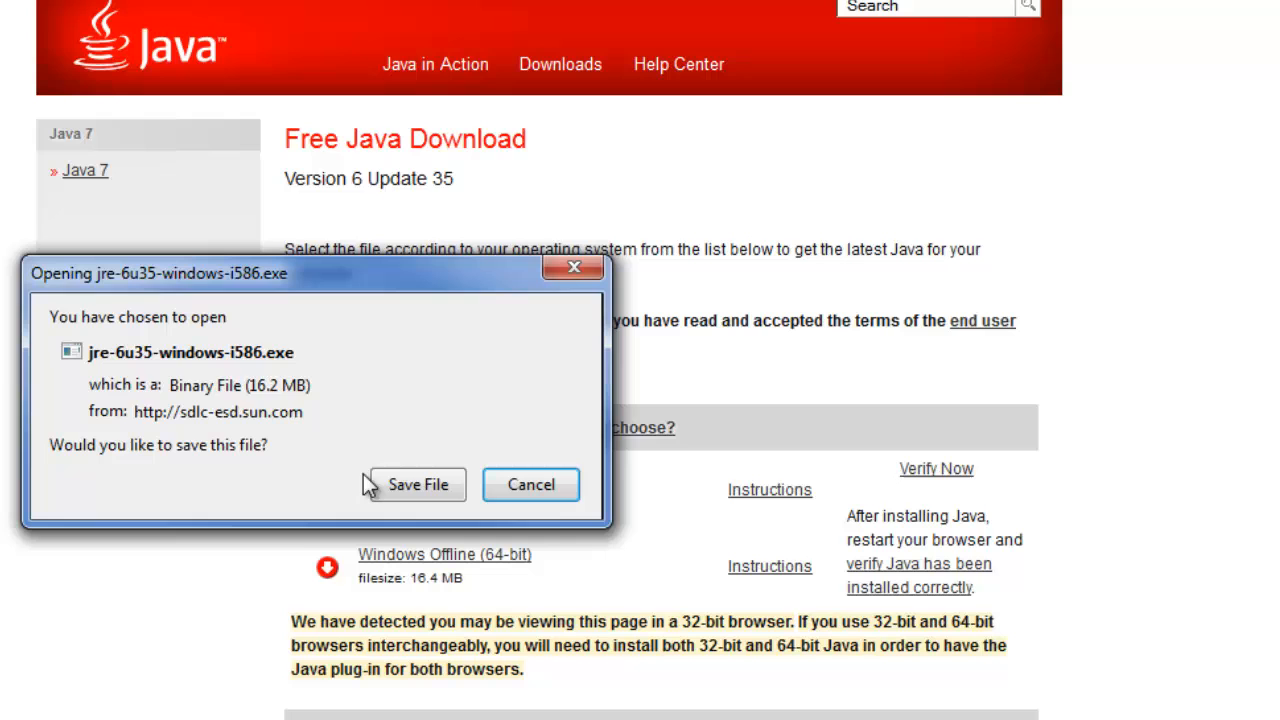
left_click(418, 484)
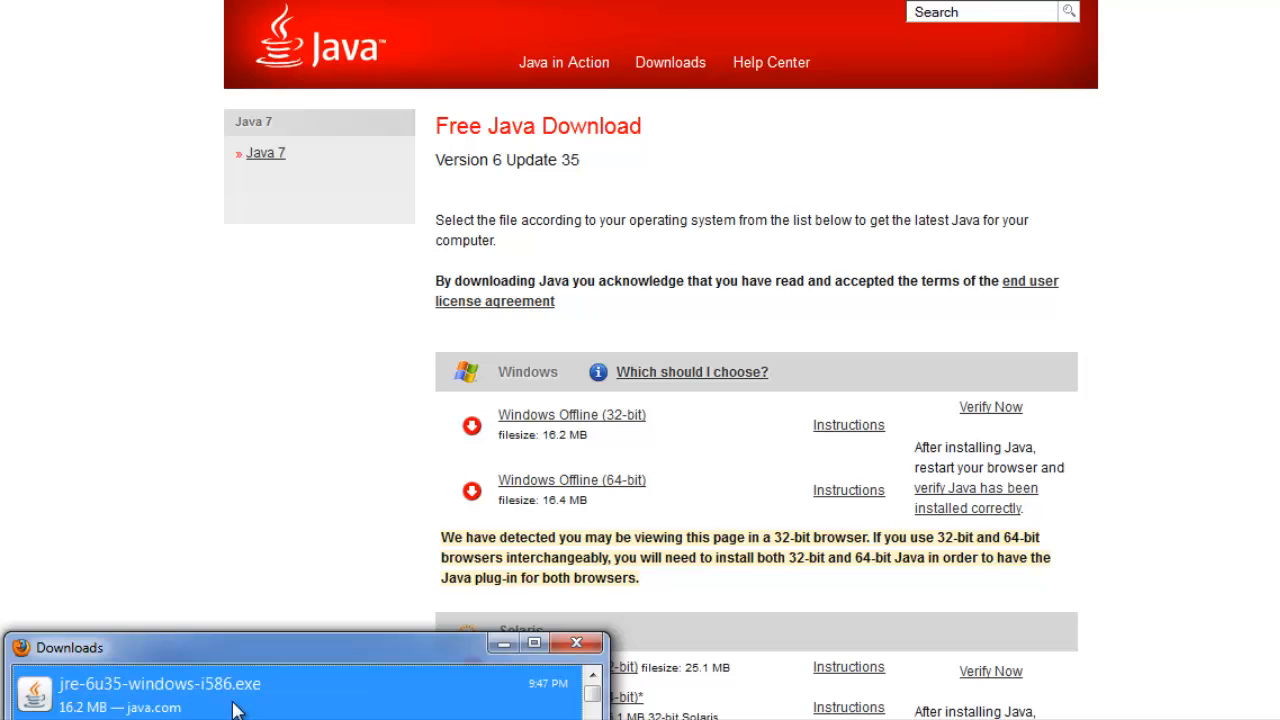
Run jre-6u35-windows-i586.exe from Downloads, install Java 6 Update 35 and close Java Setup.
double_click(158, 684)
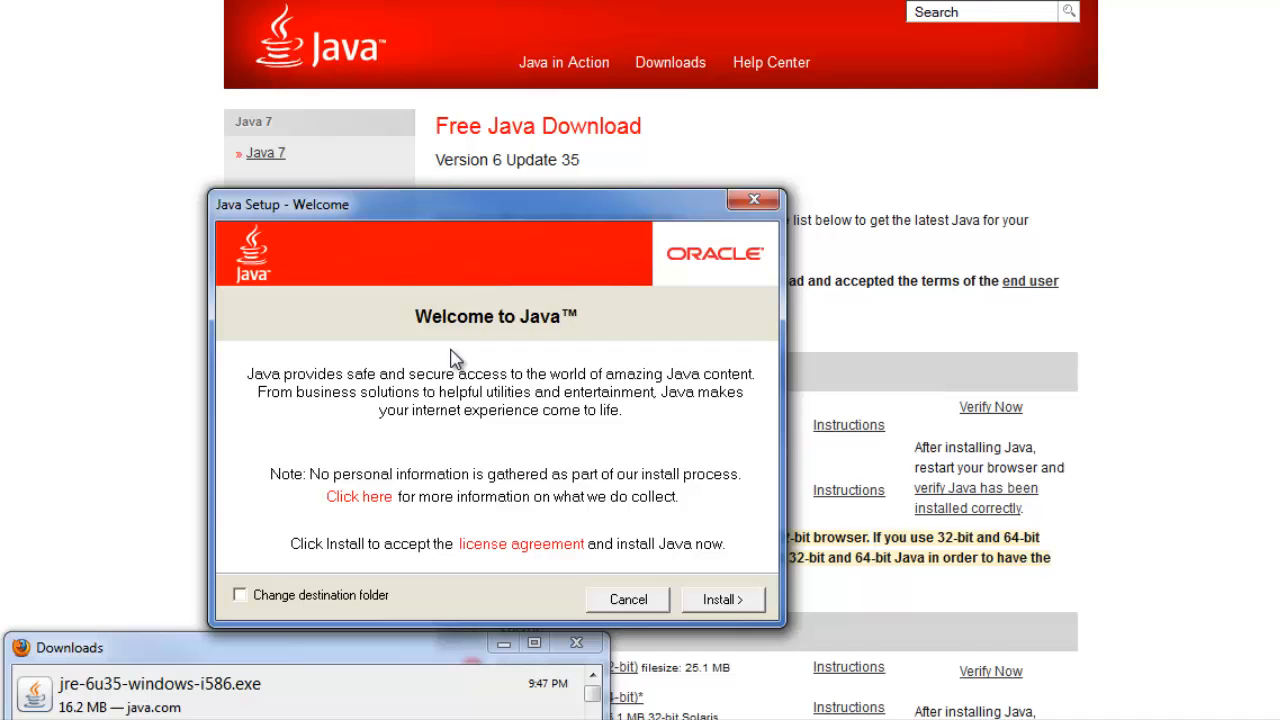
mouse_move(696, 600)
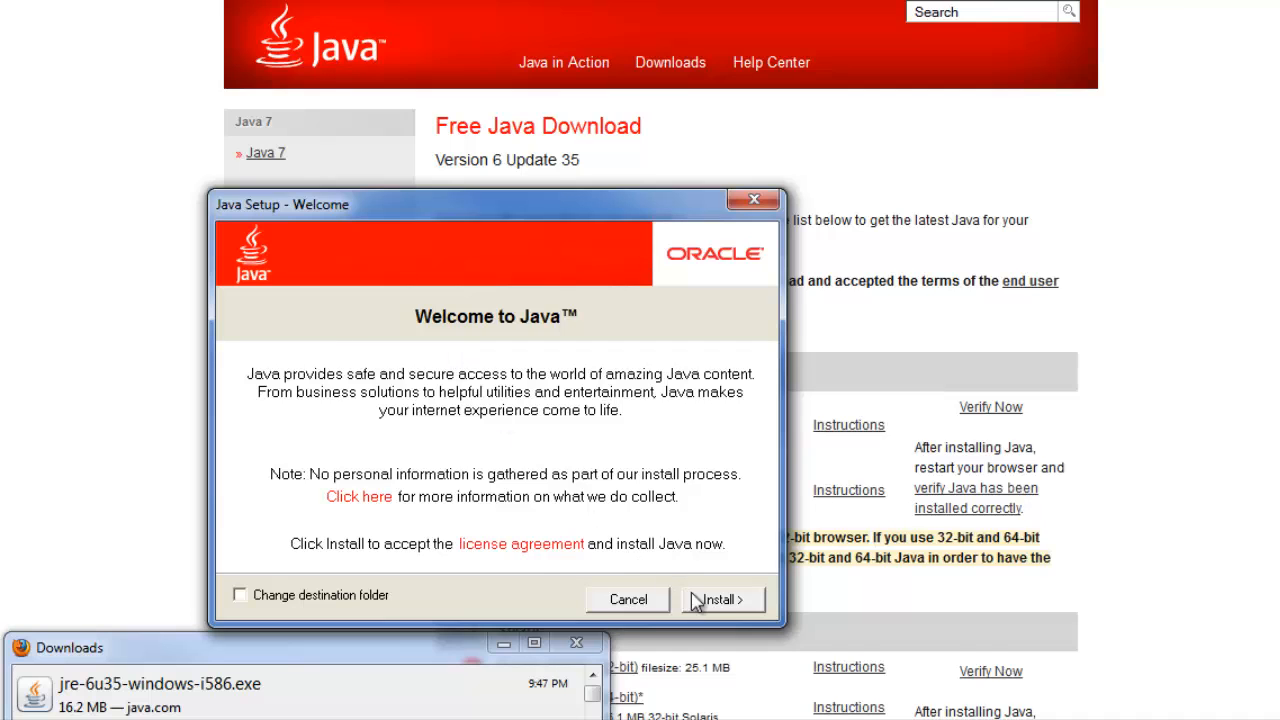
left_click(720, 600)
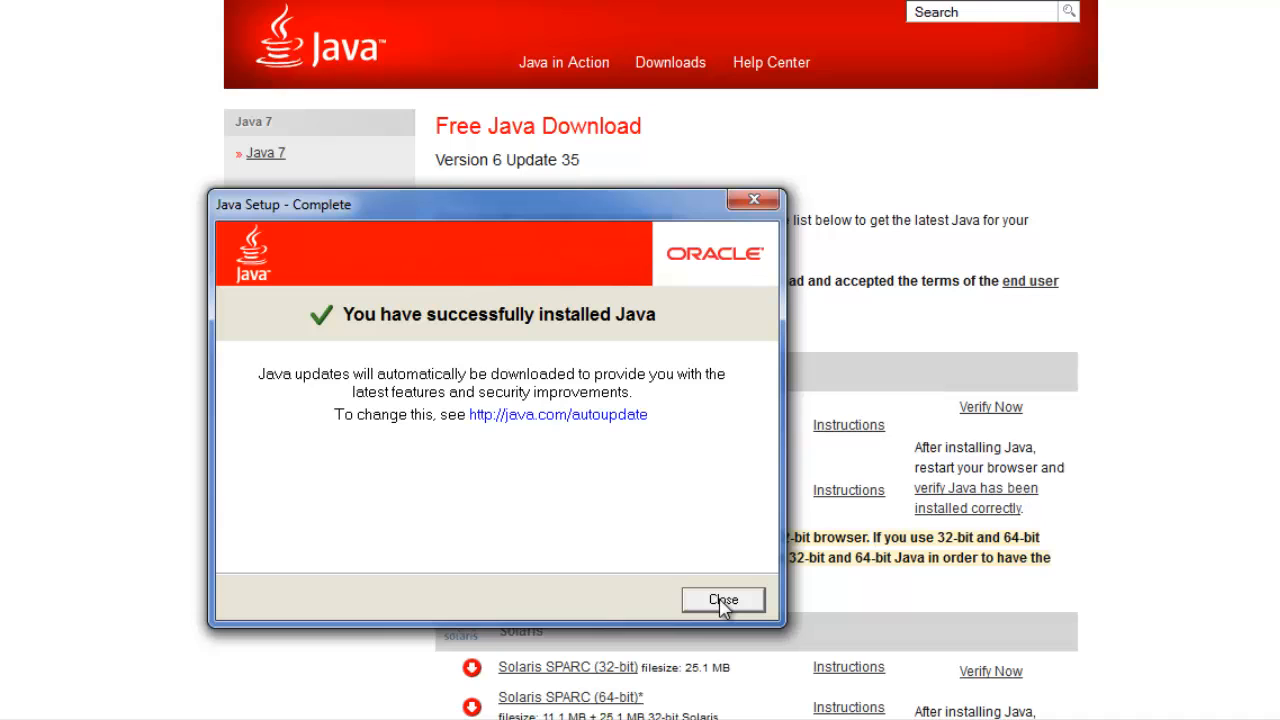
left_click(724, 600)
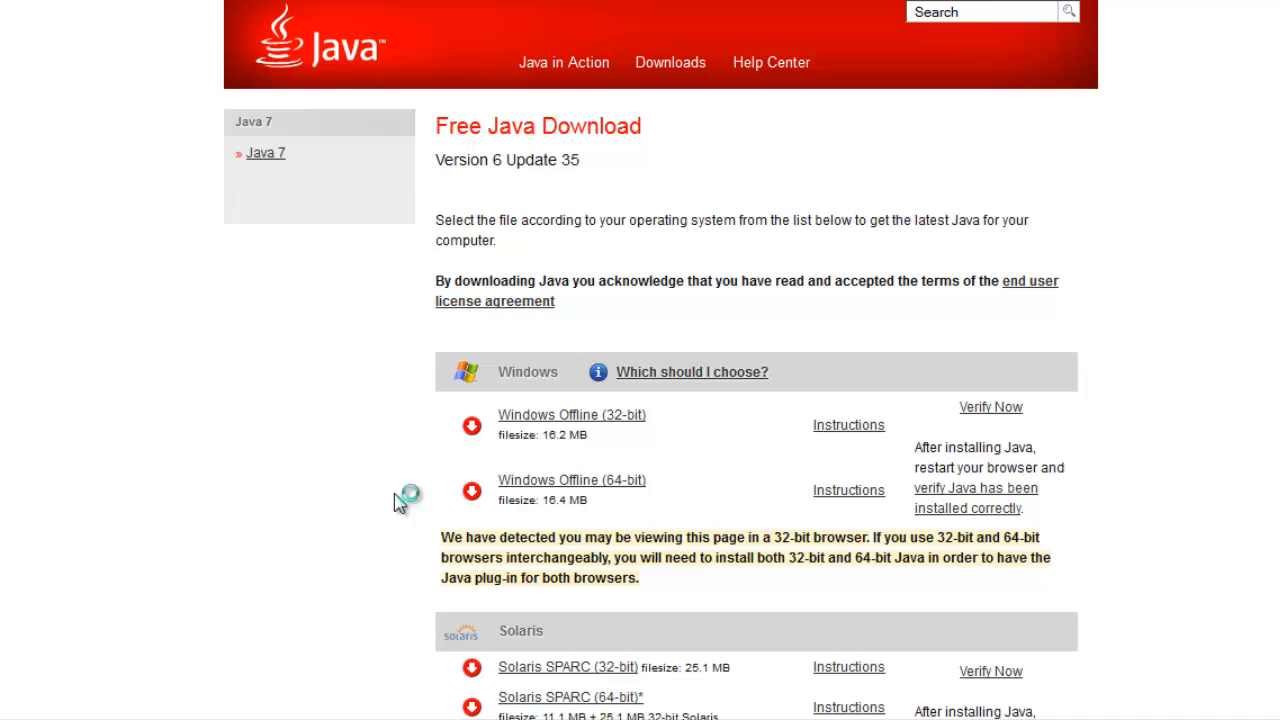
mouse_move(344, 60)
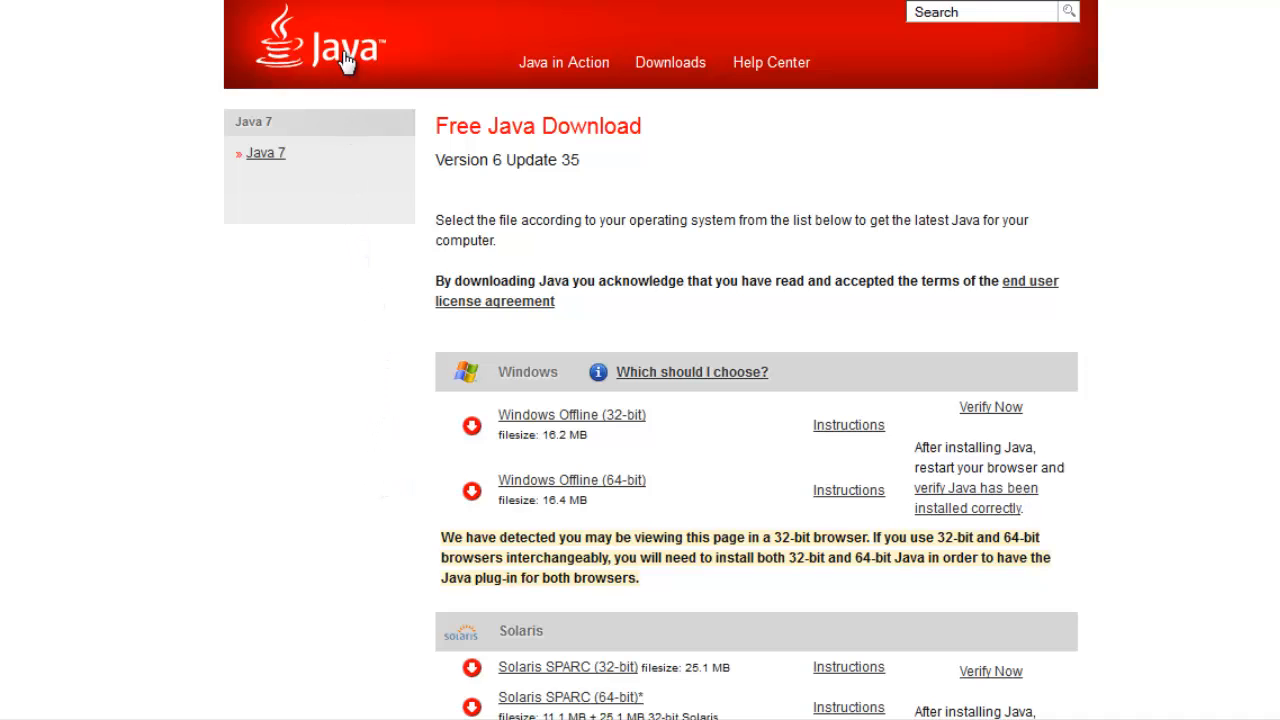
From the java.com home page use 'Do I have Java?' to verify Version 6 Update 35 is installed.
left_click(328, 44)
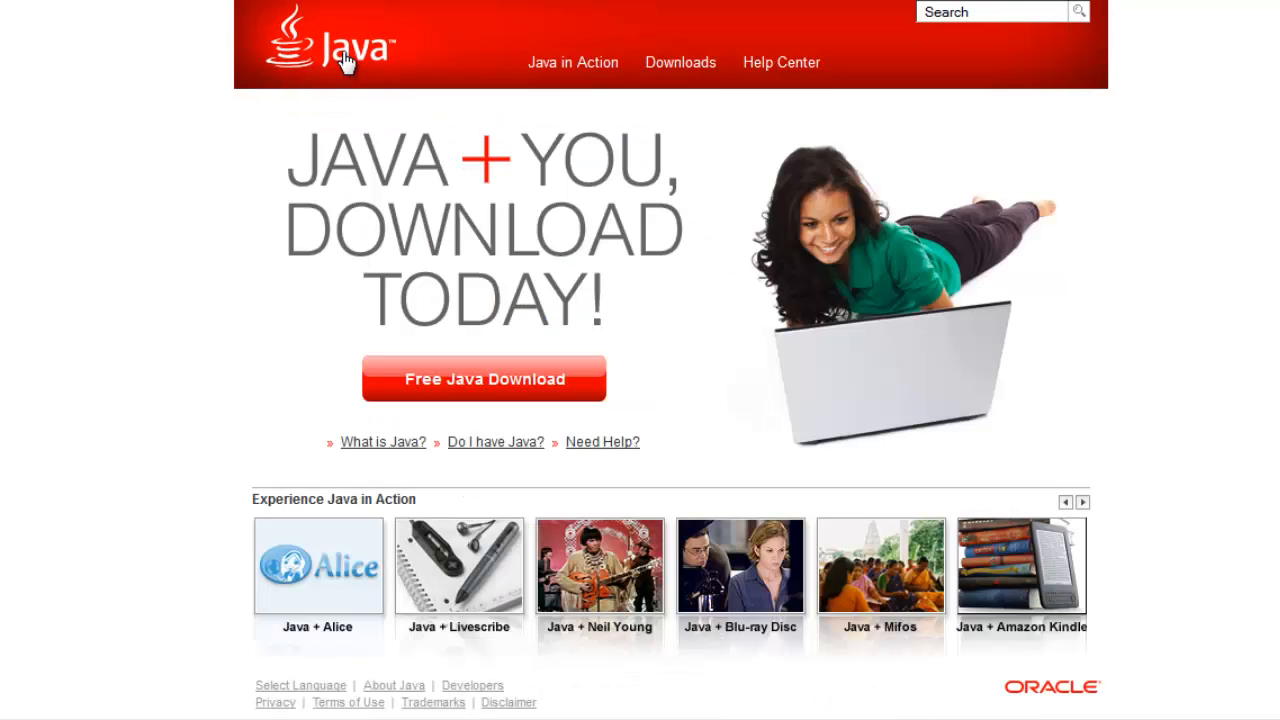
mouse_move(496, 442)
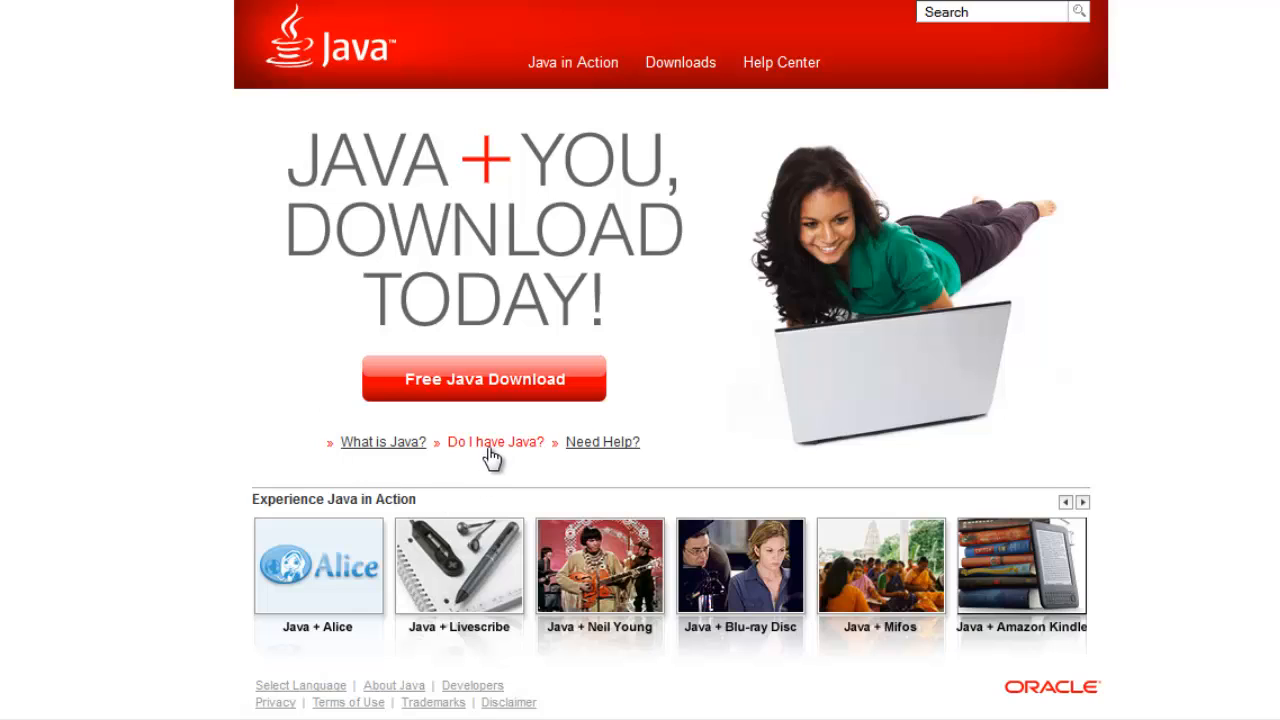
left_click(494, 442)
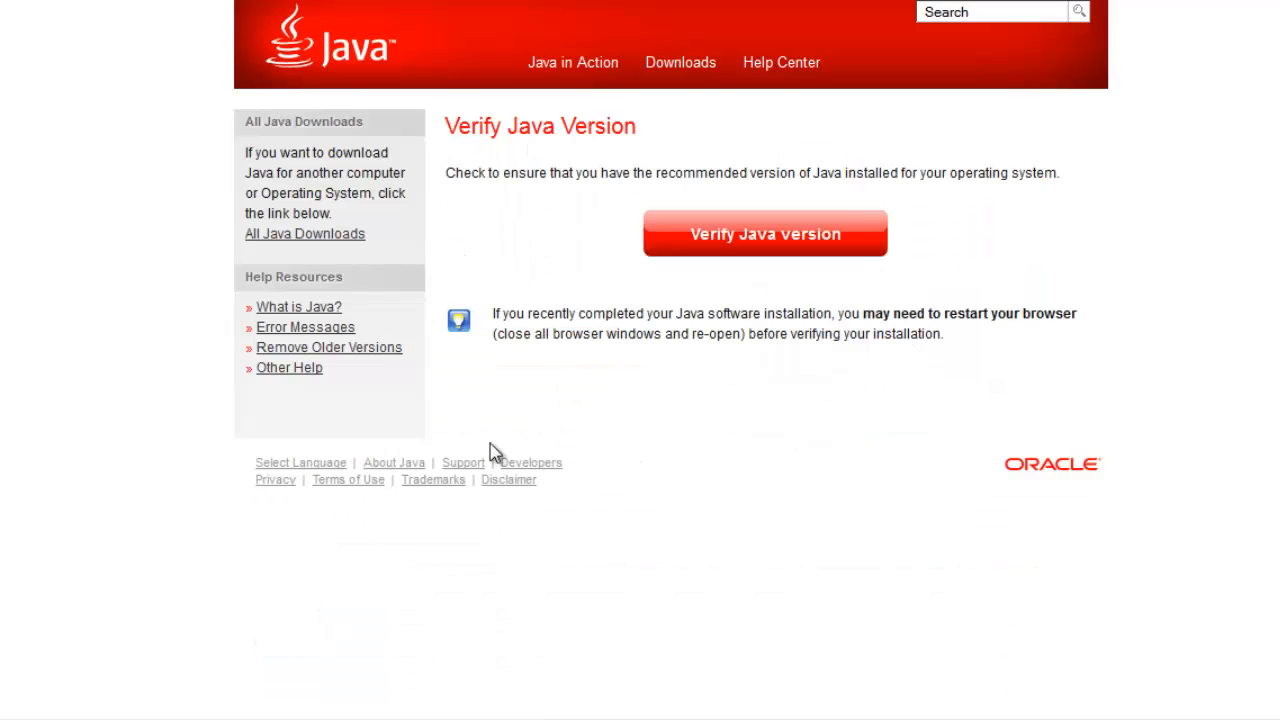
mouse_move(752, 382)
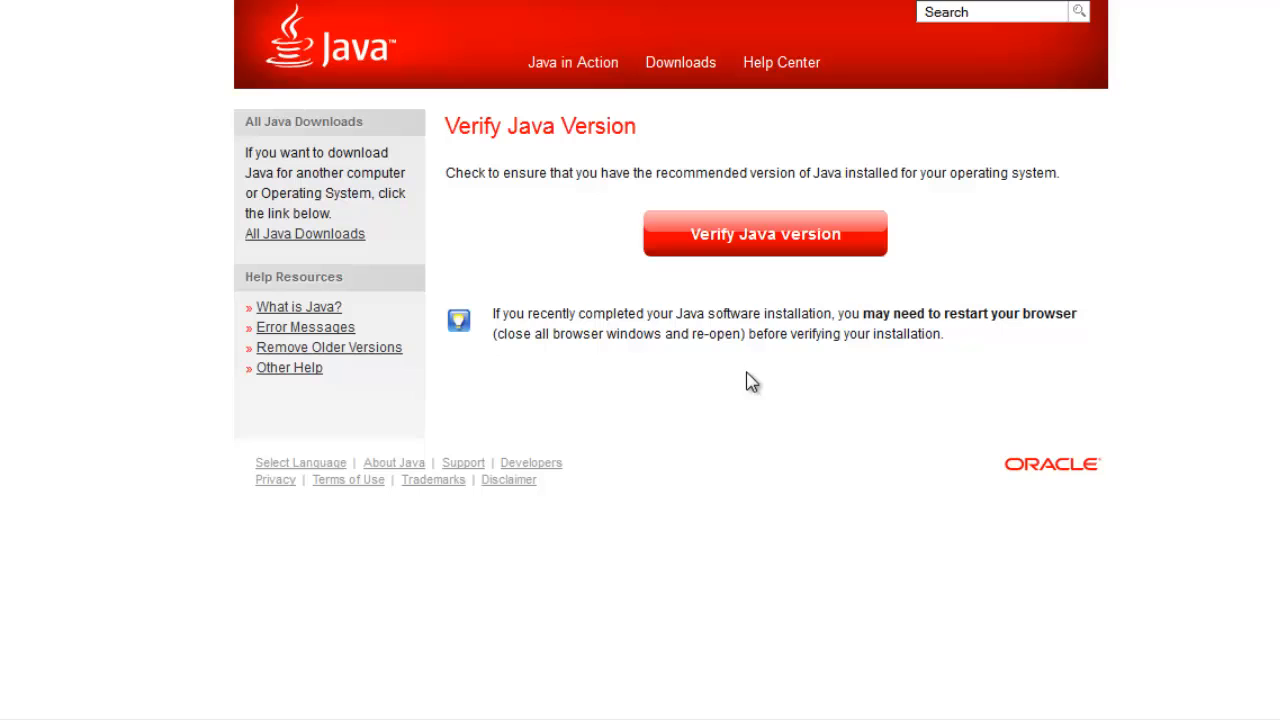
mouse_move(764, 244)
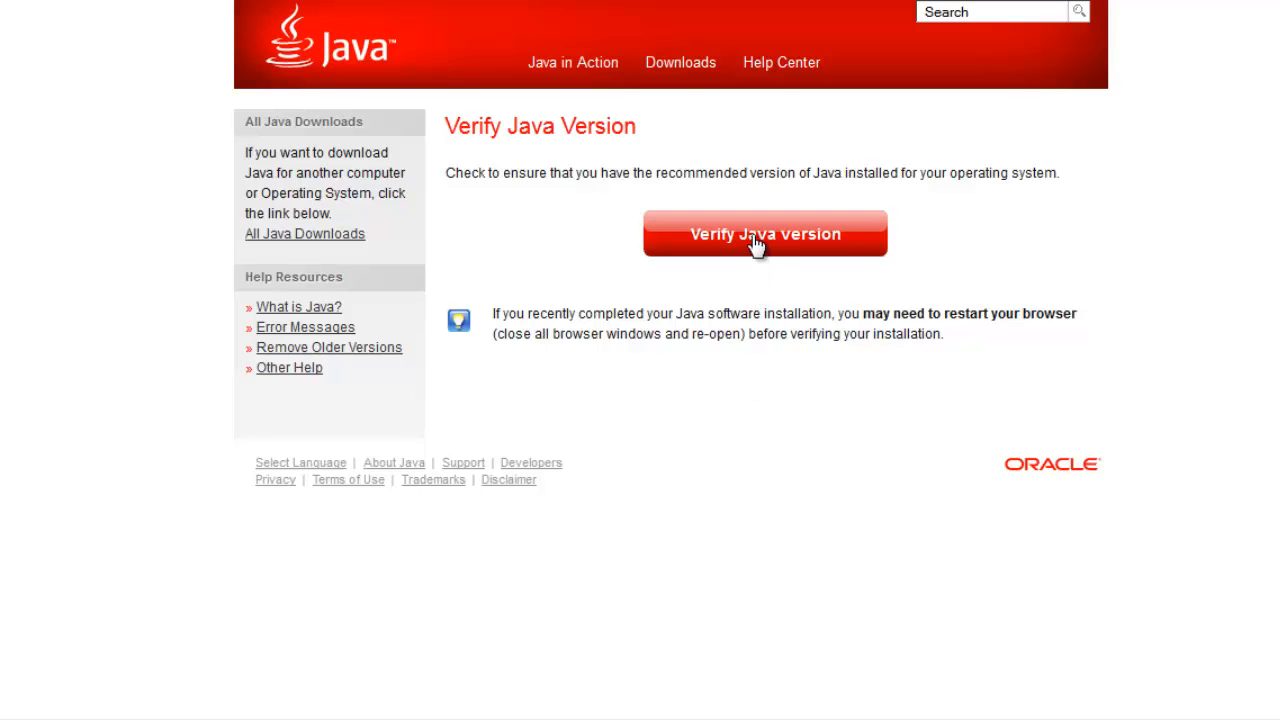
left_click(764, 232)
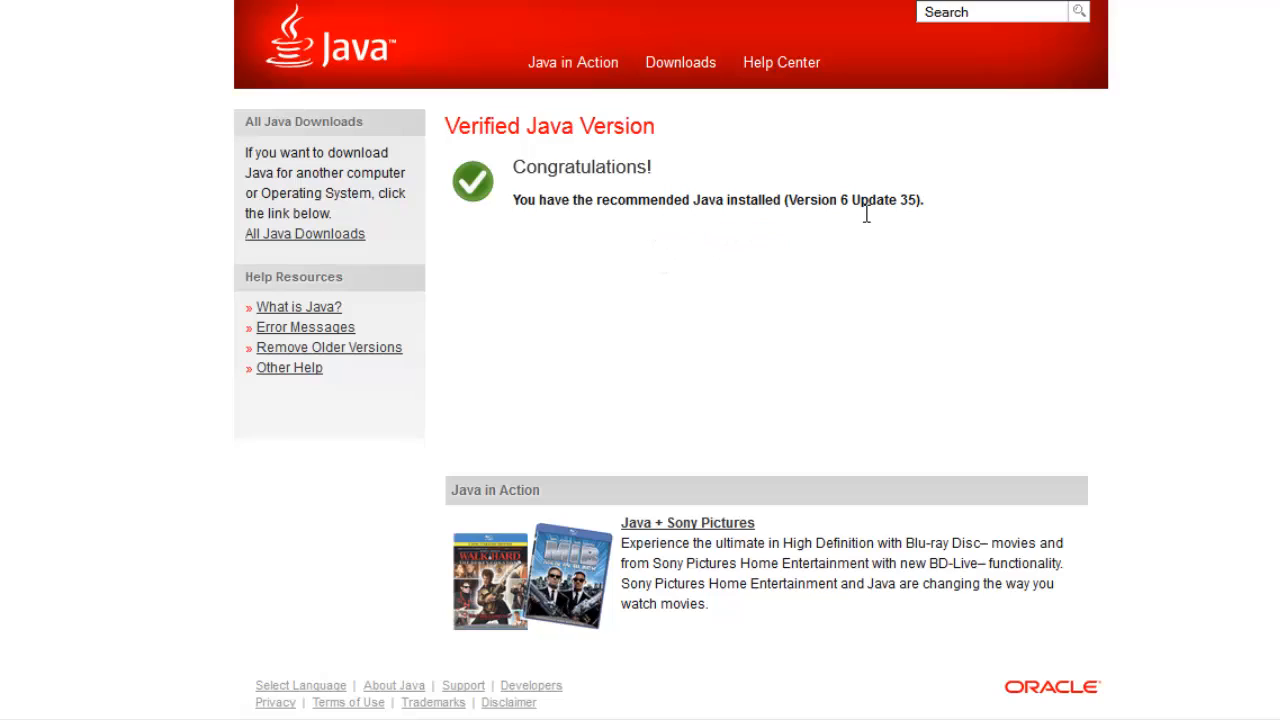
mouse_move(870, 222)
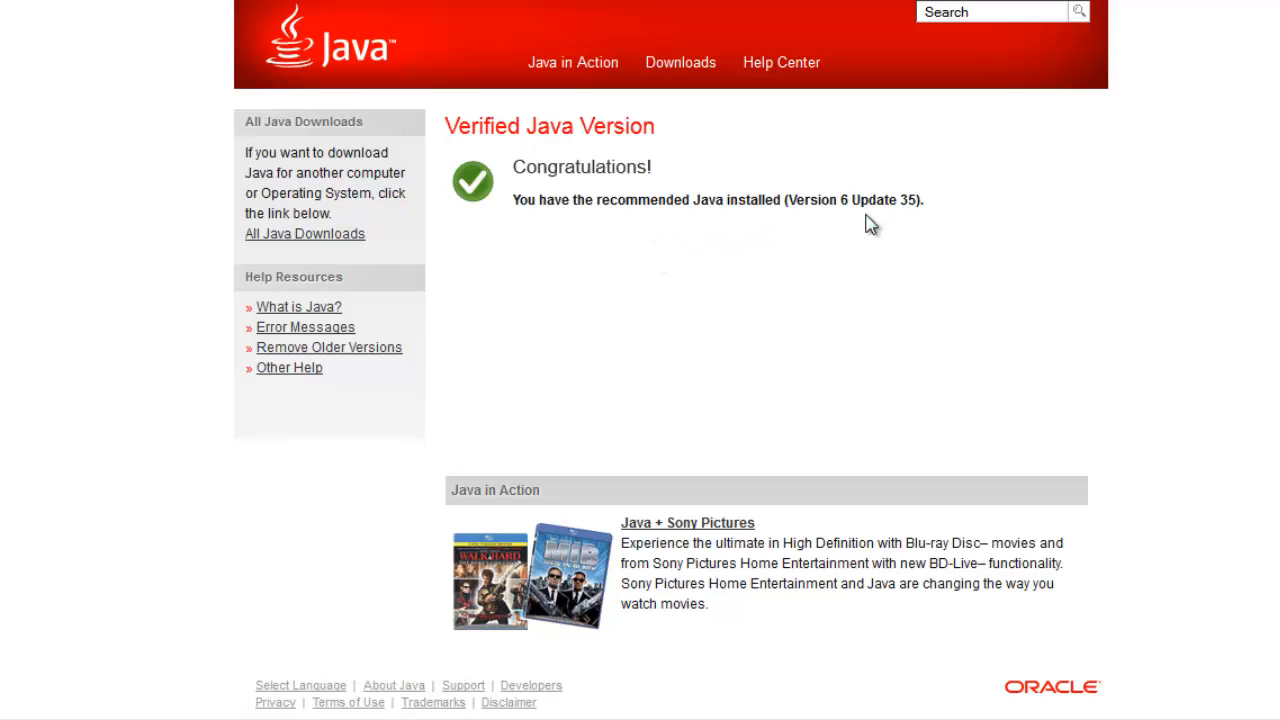